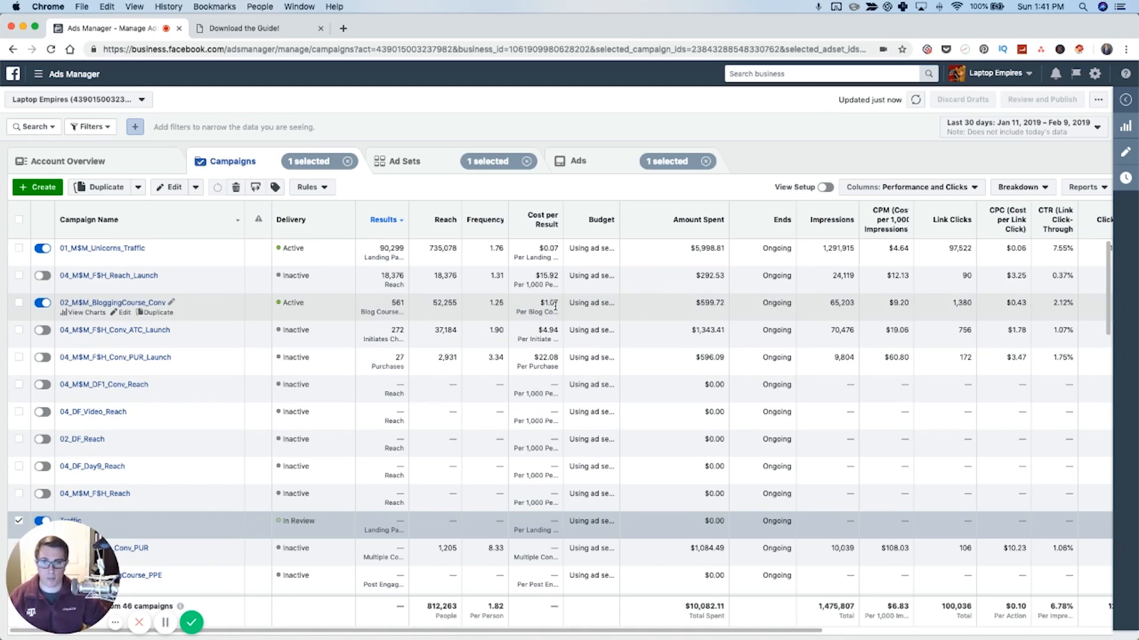
pyautogui.moveTo(494, 198)
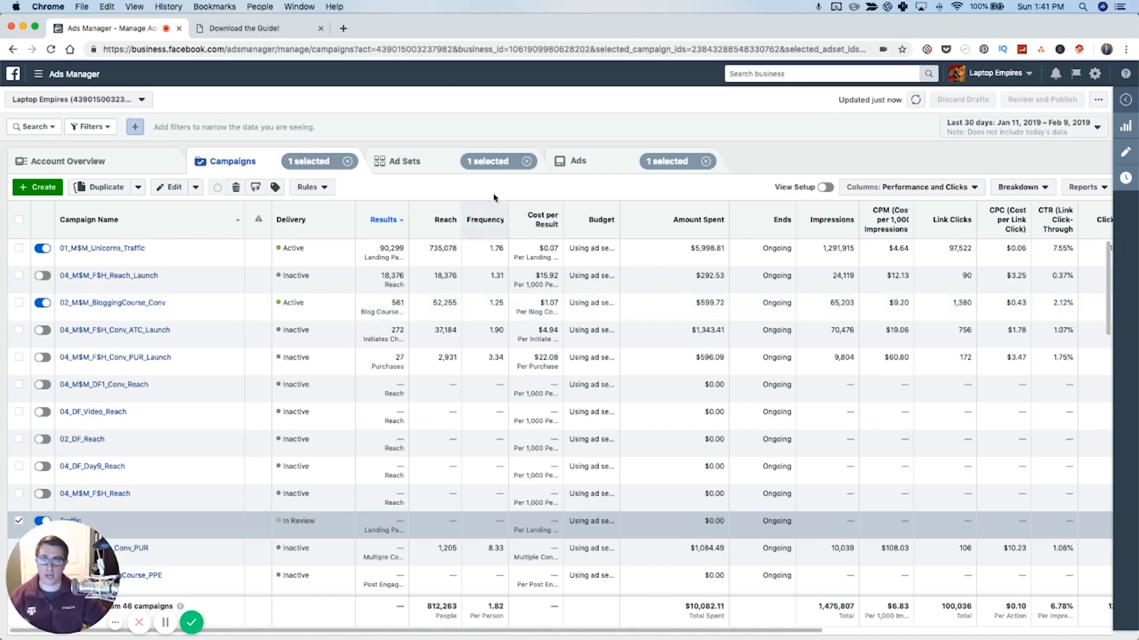
# Start a new campaign, briefly check the guide's landing page tab, then return.
pyautogui.click(36, 186)
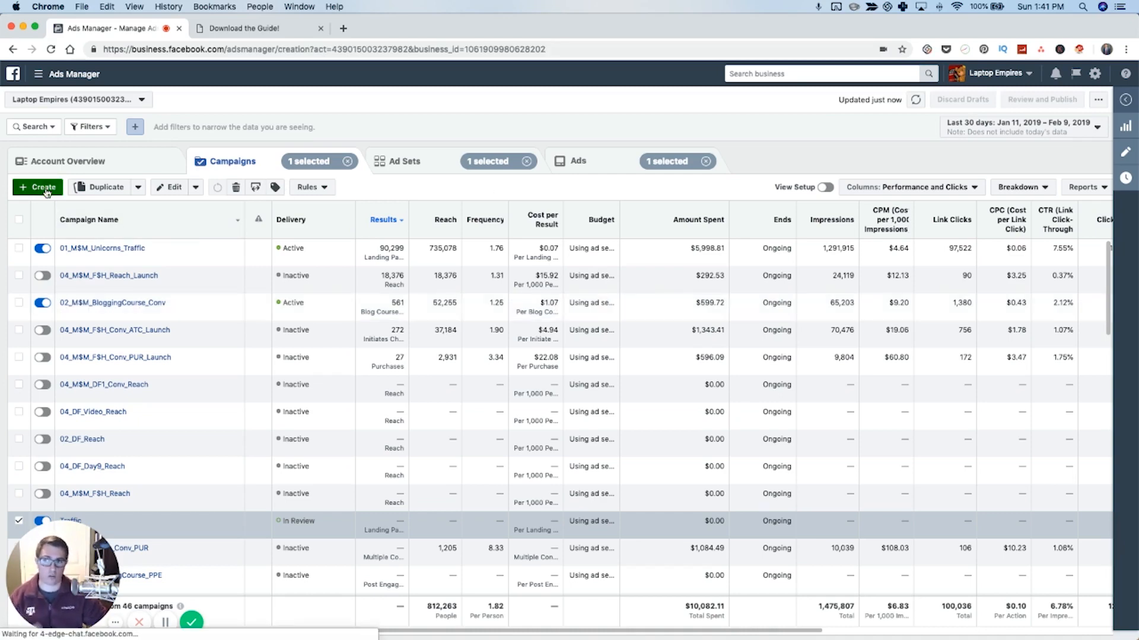
pyautogui.click(37, 187)
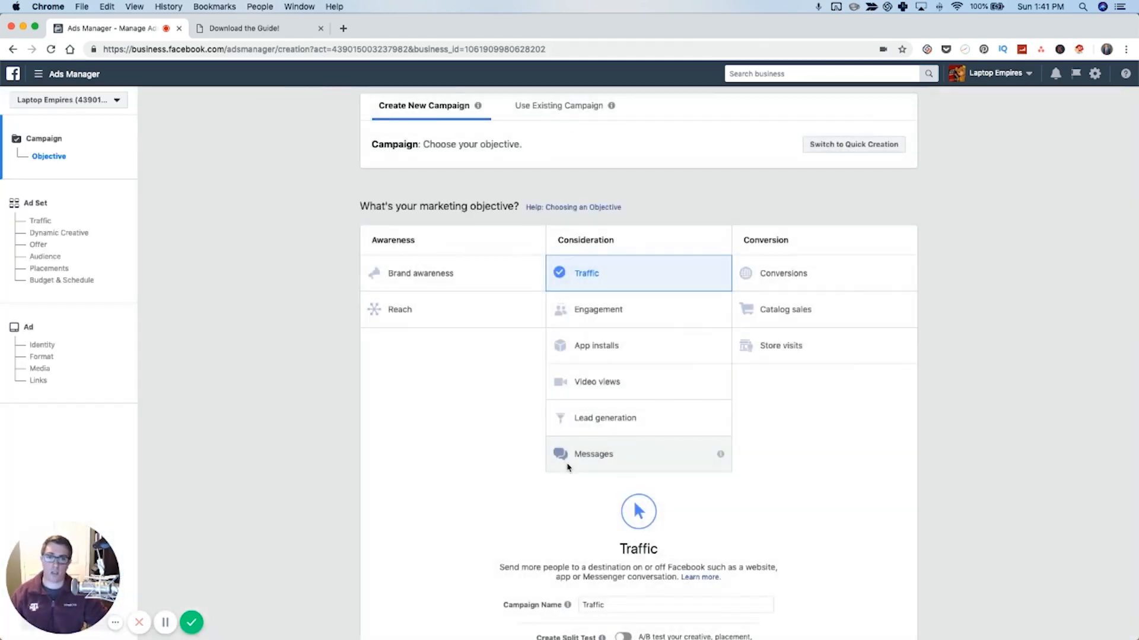
pyautogui.moveTo(692, 499)
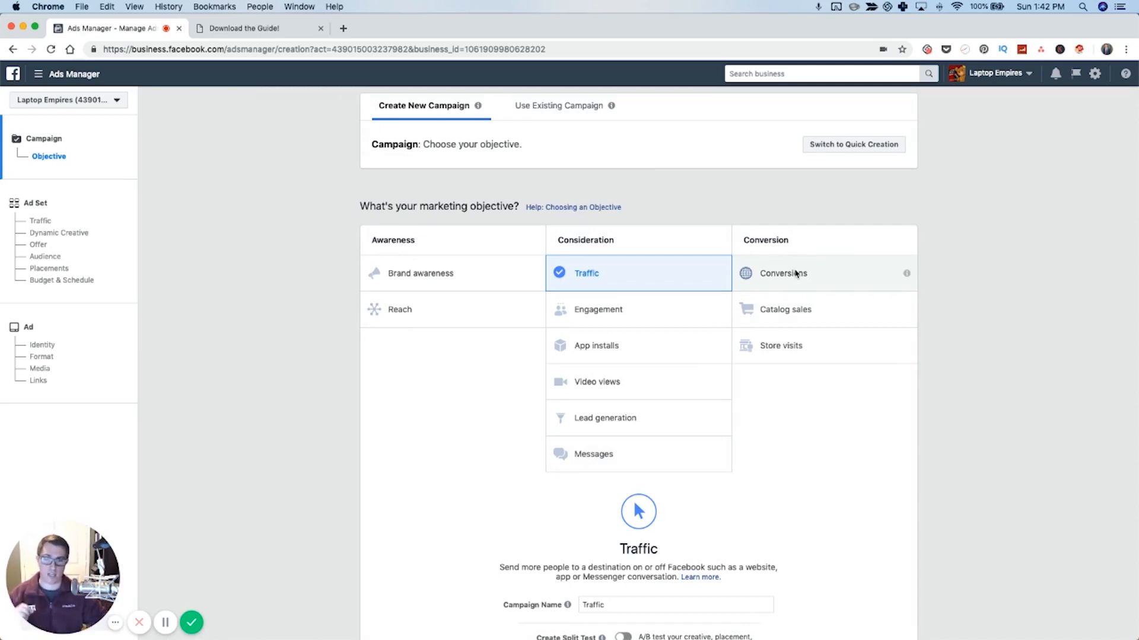
pyautogui.click(254, 28)
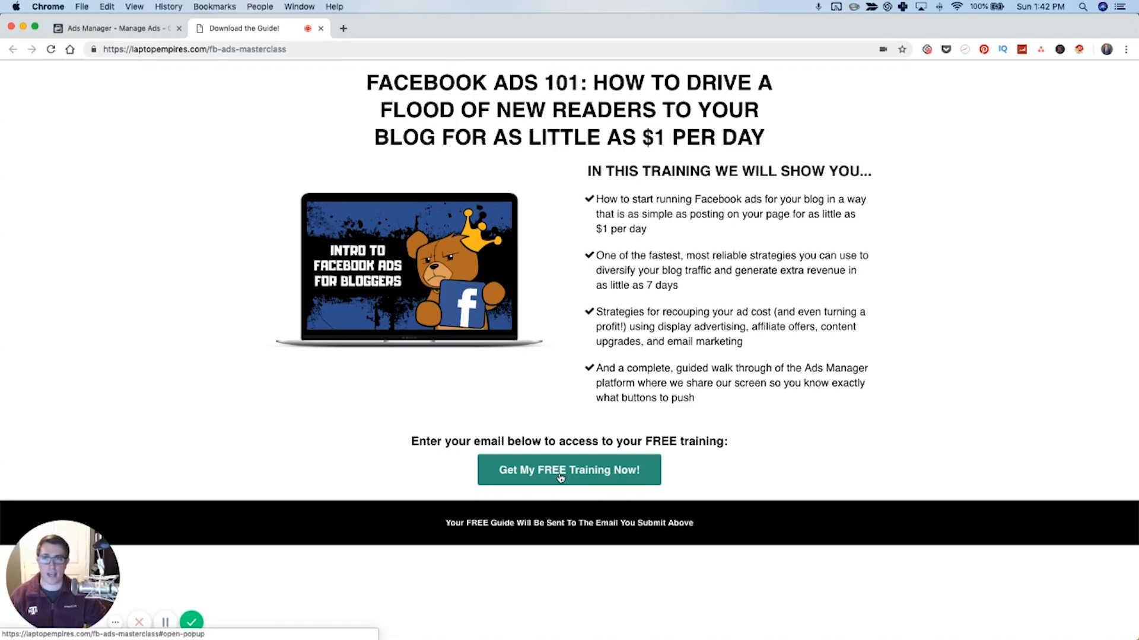
pyautogui.click(109, 27)
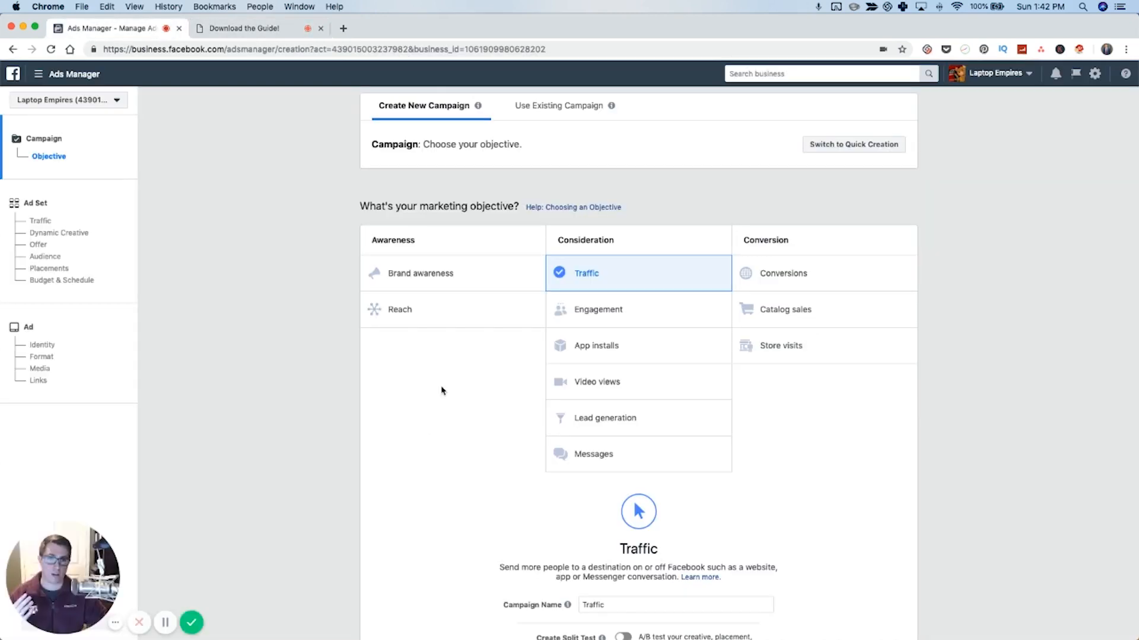
pyautogui.moveTo(976, 356)
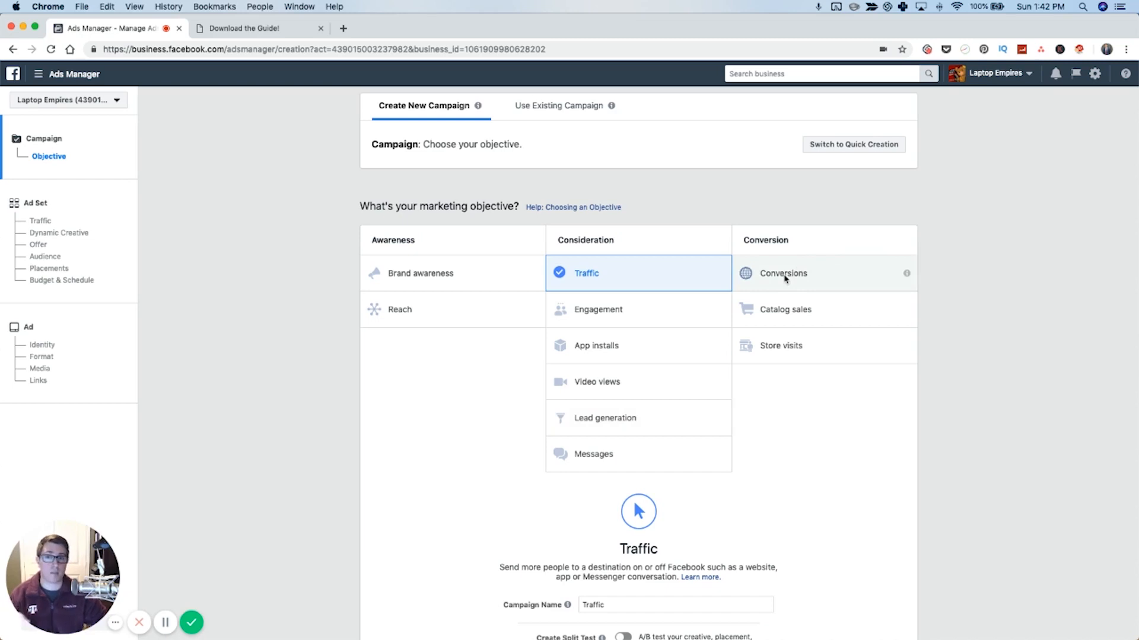
pyautogui.moveTo(323, 171)
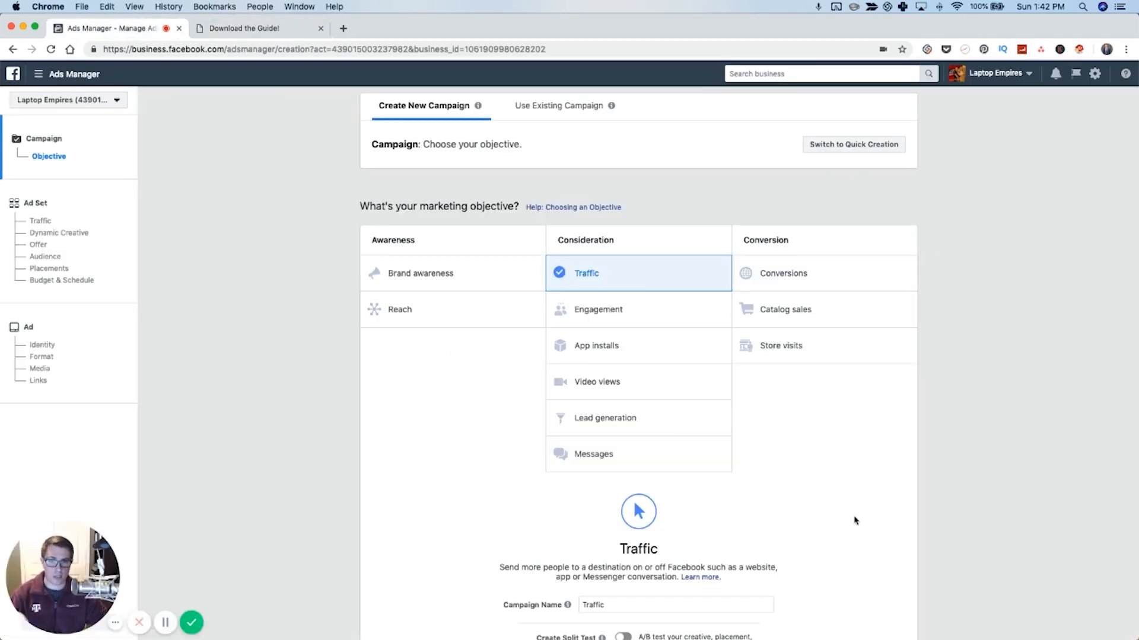
pyautogui.moveTo(847, 456)
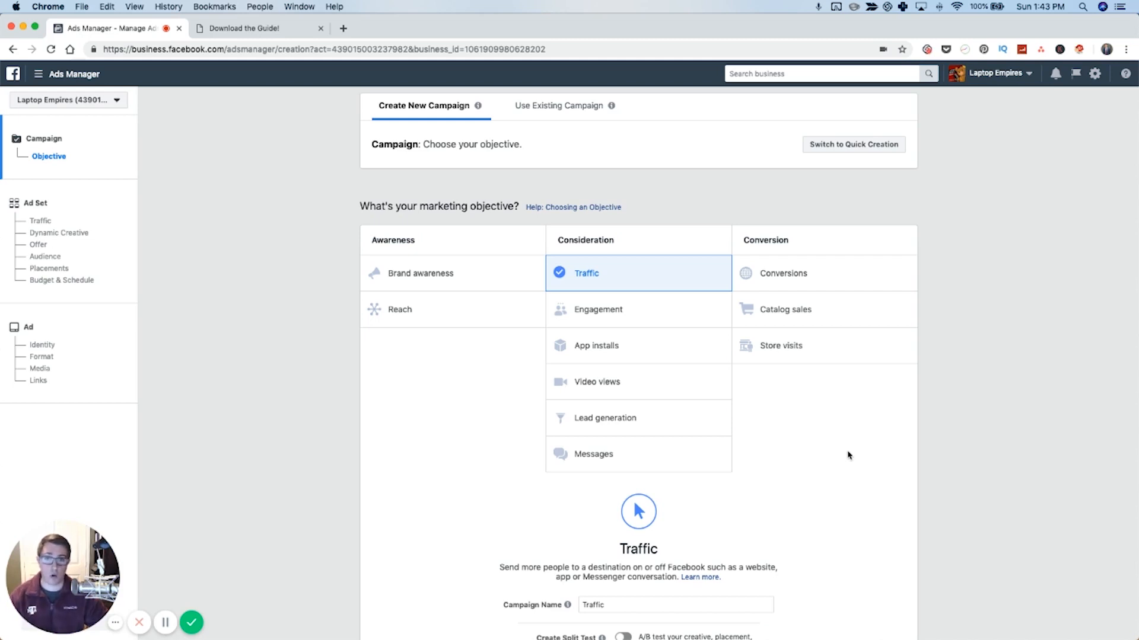
pyautogui.moveTo(604, 417)
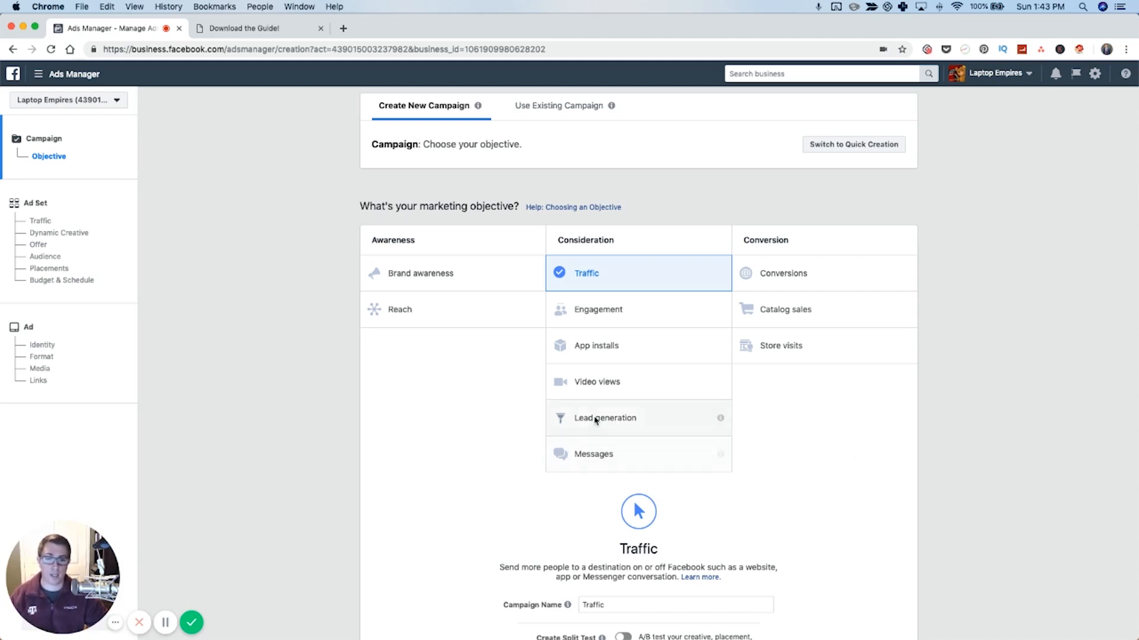
# Choose Lead generation as the campaign objective and continue to the ad set.
pyautogui.click(605, 418)
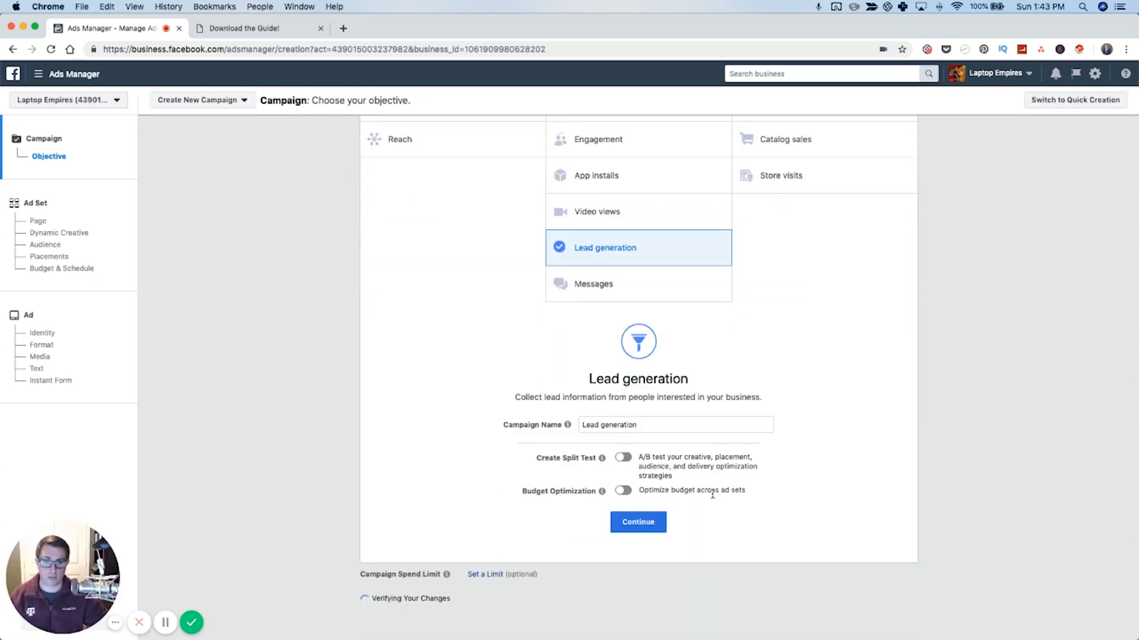
pyautogui.click(637, 522)
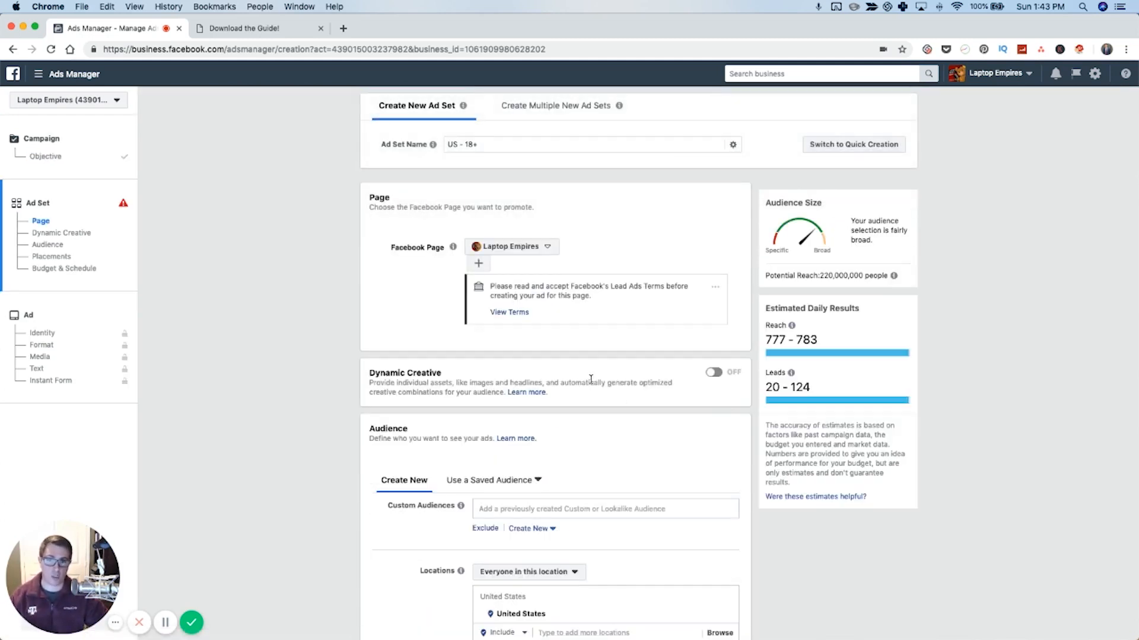
pyautogui.scroll(-3)
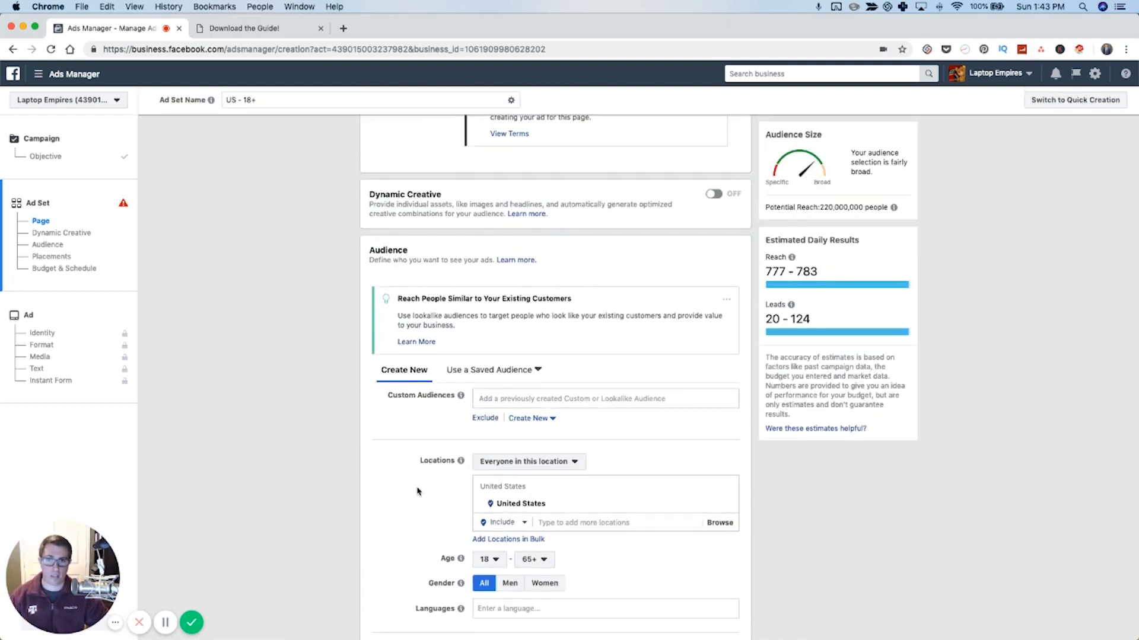
pyautogui.scroll(-3)
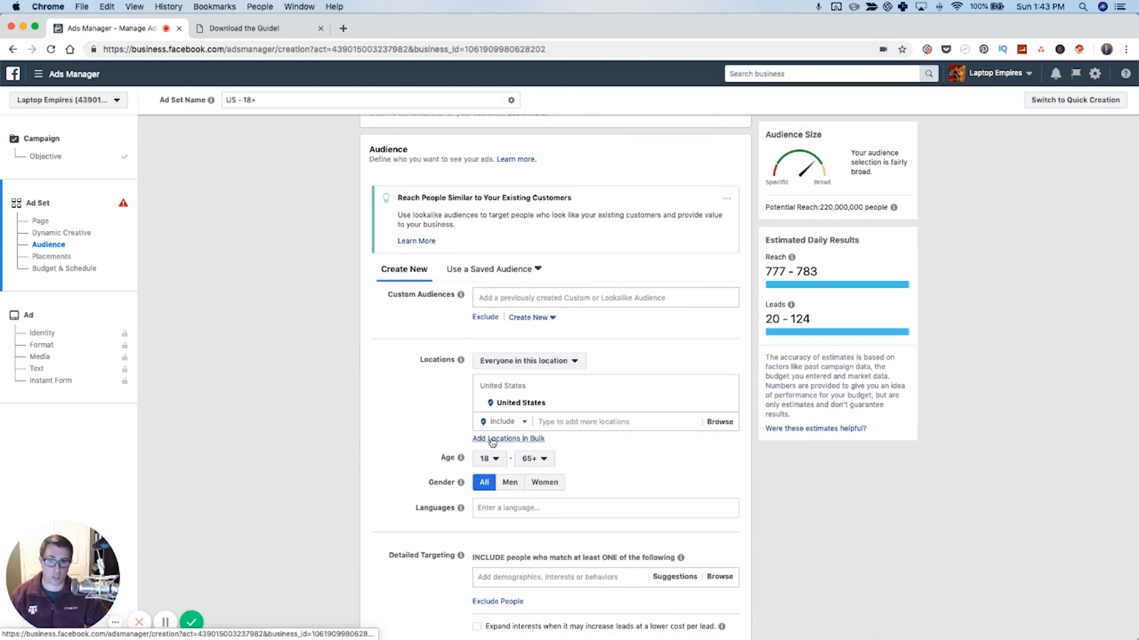
pyautogui.moveTo(421, 453)
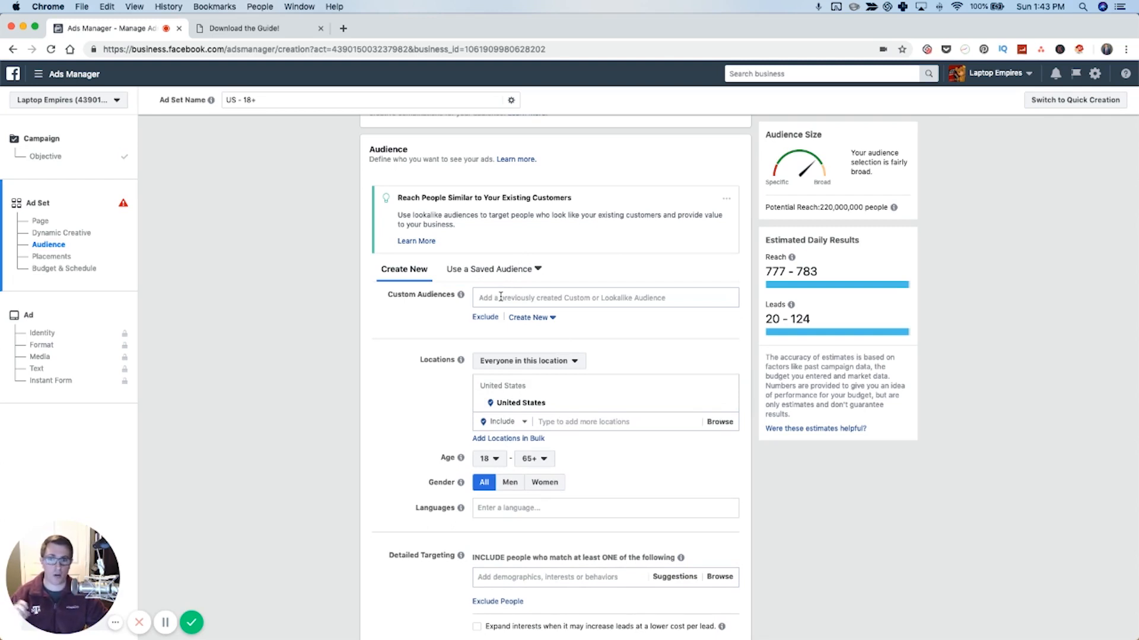
pyautogui.scroll(-3)
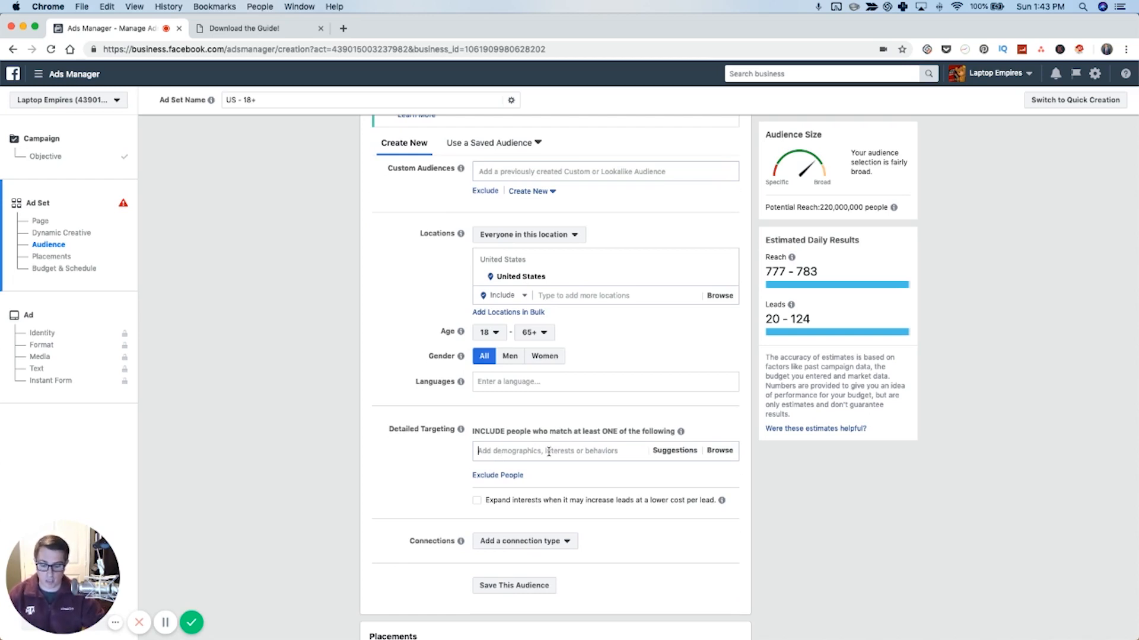
# Add Fitness and wellness and weight loss as detailed-targeting interests.
pyautogui.write('fitness and wellness')
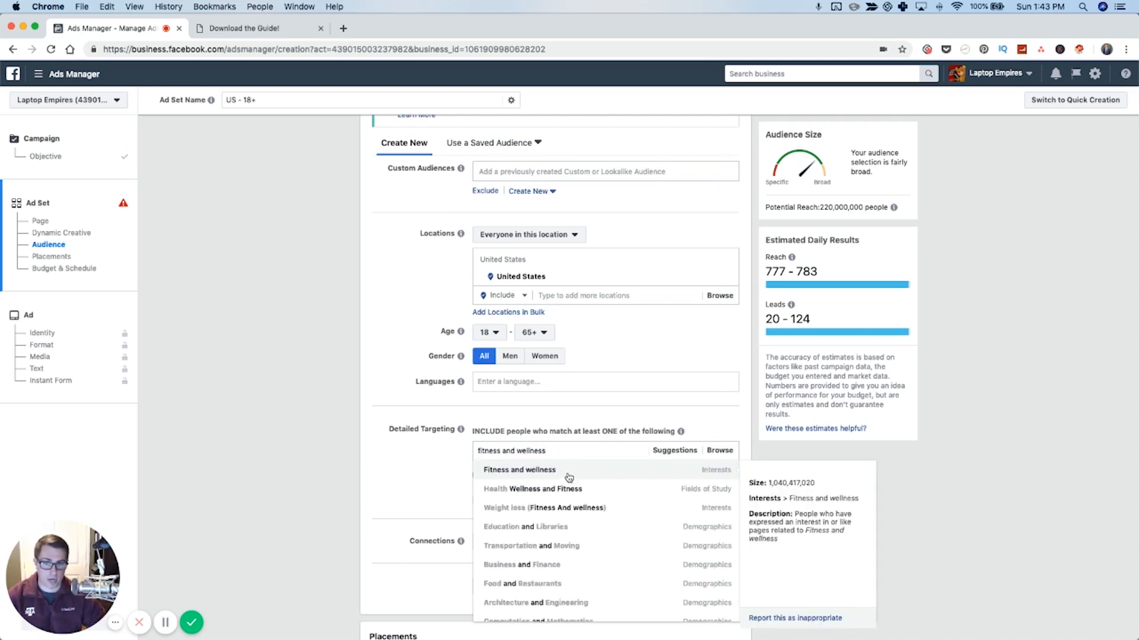
pyautogui.click(519, 469)
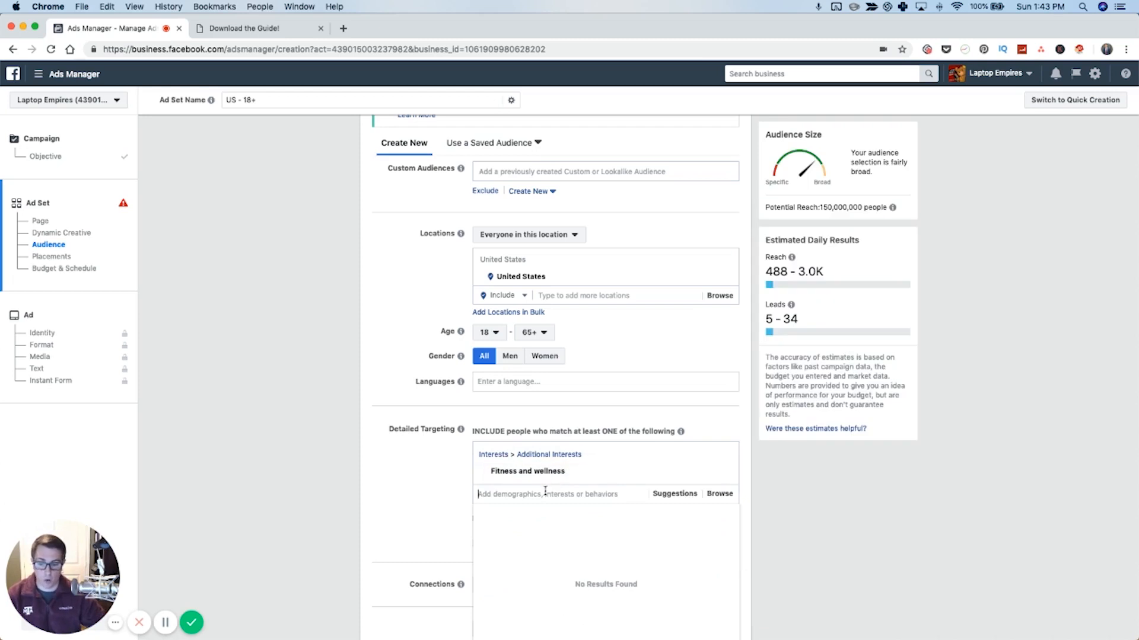
pyautogui.write('weight loss')
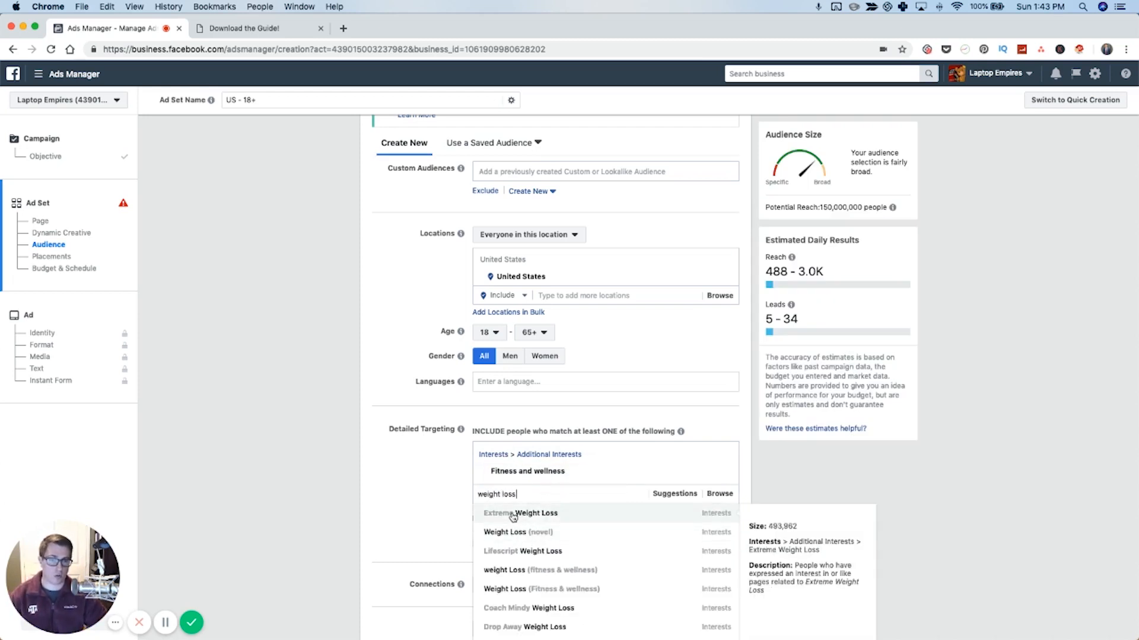
pyautogui.click(520, 513)
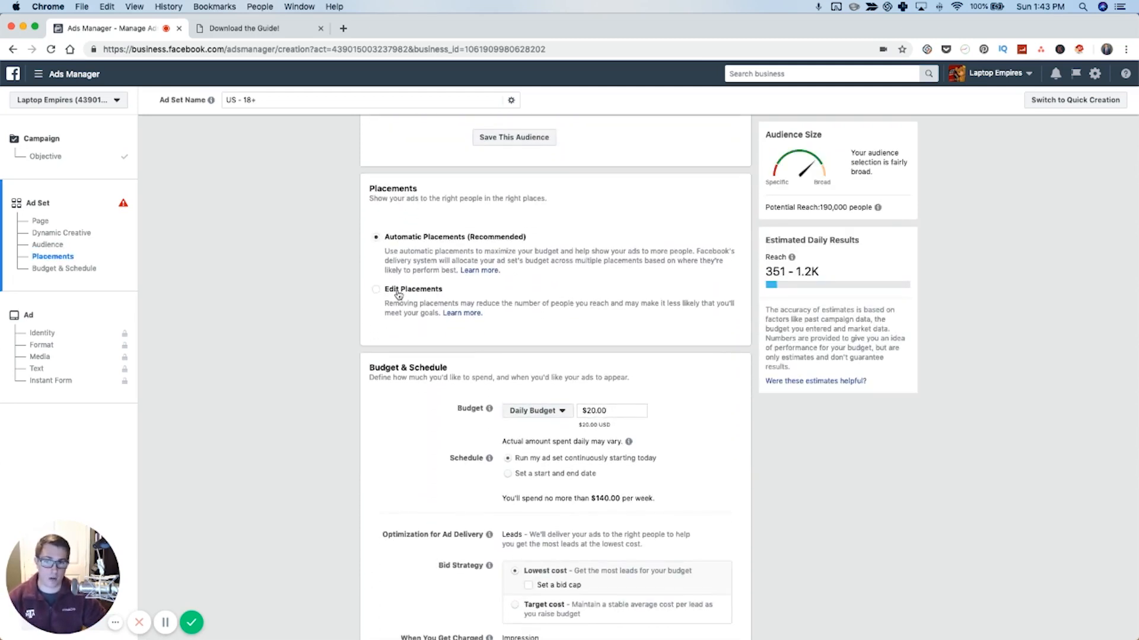
# Switch to manual placements, mobile devices only, with Facebook Feeds as the sole placement.
pyautogui.click(375, 288)
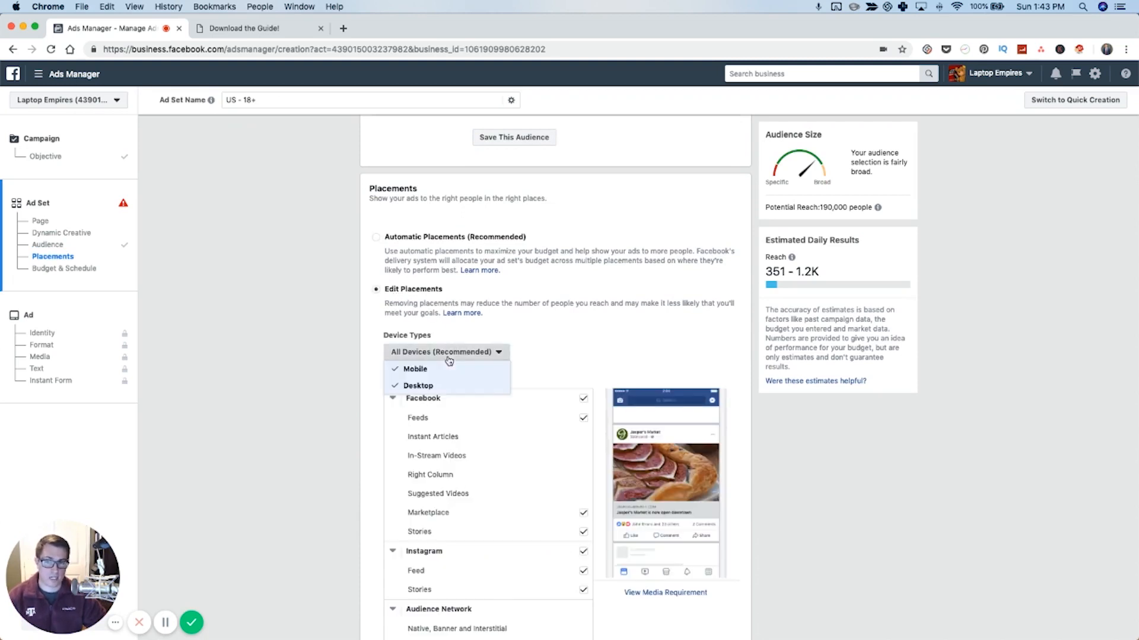
pyautogui.click(417, 385)
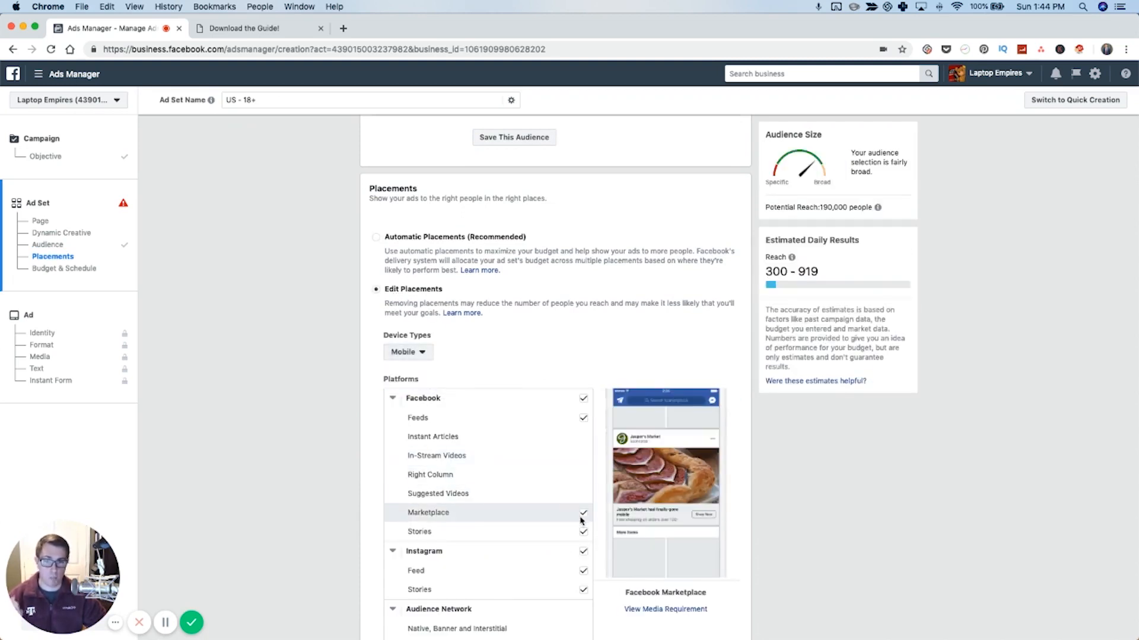
pyautogui.click(582, 512)
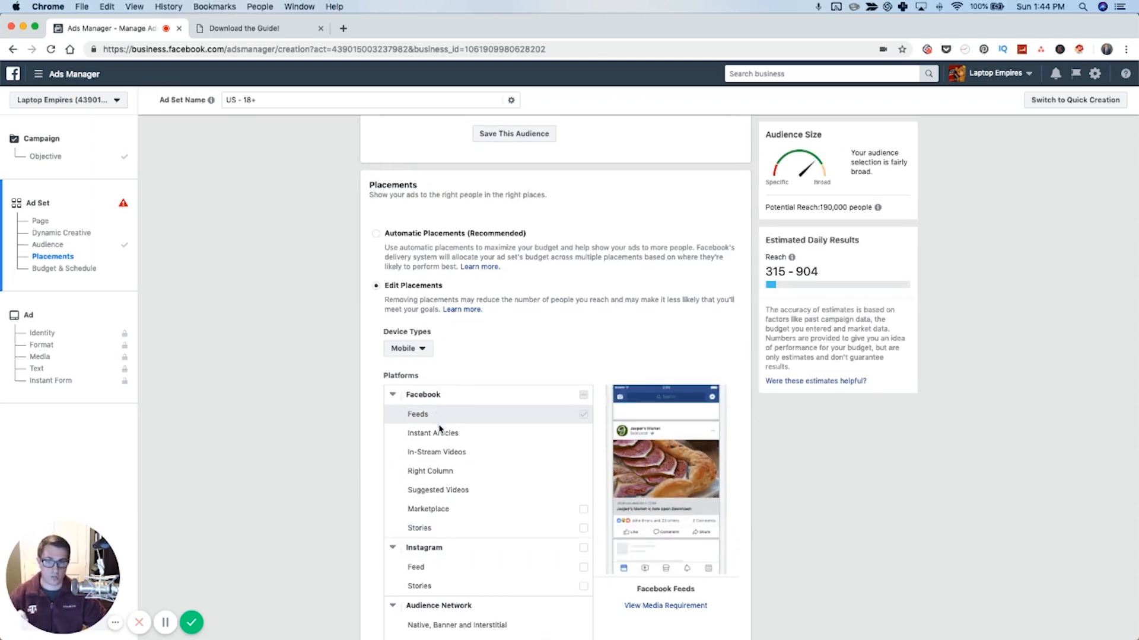
# Set the ad set's daily budget to $5.00.
pyautogui.scroll(-3)
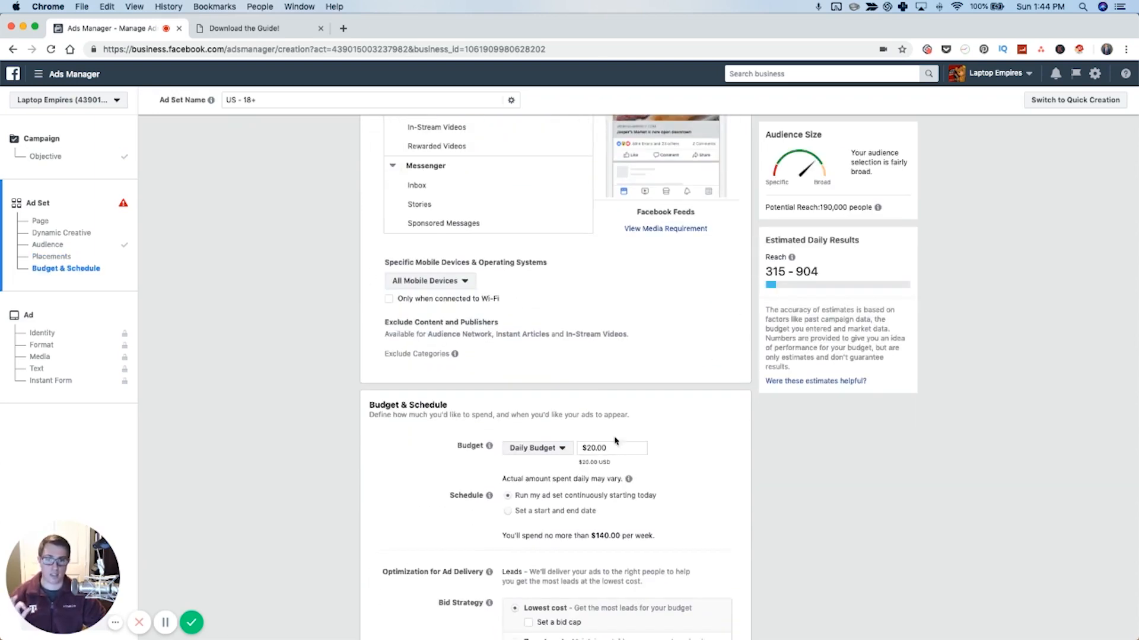
pyautogui.click(611, 448)
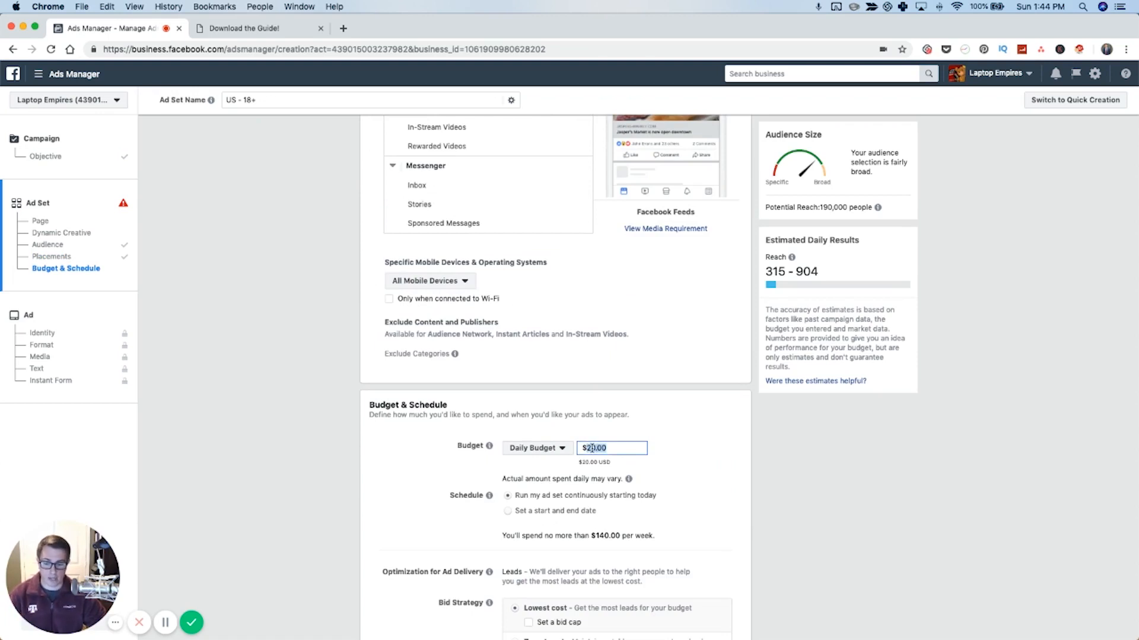
pyautogui.write('5.00')
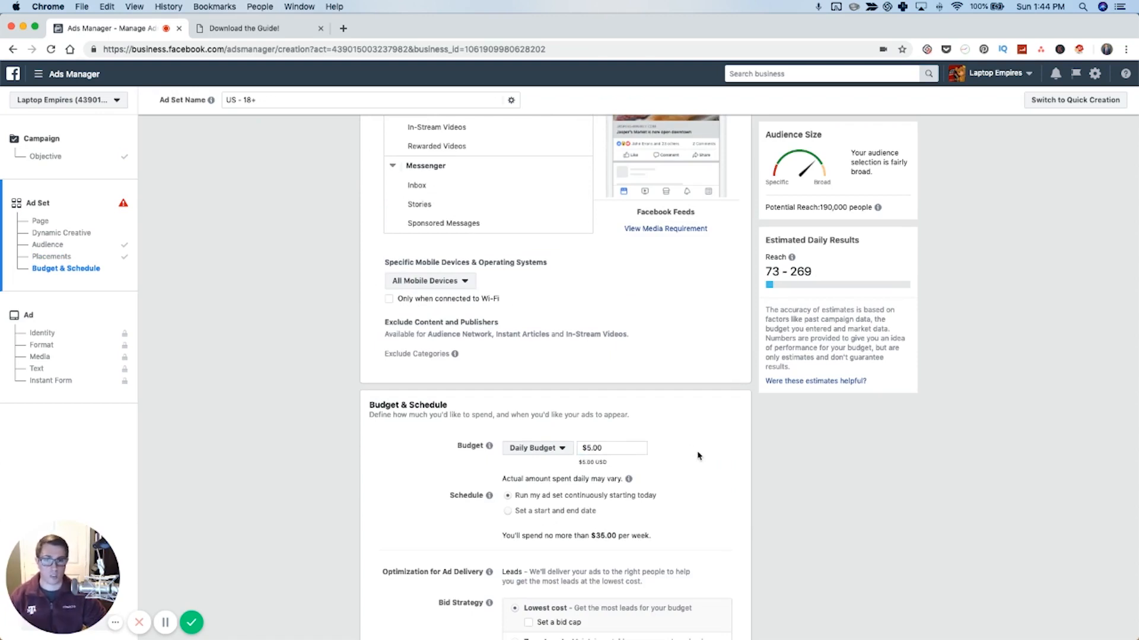
pyautogui.scroll(-3)
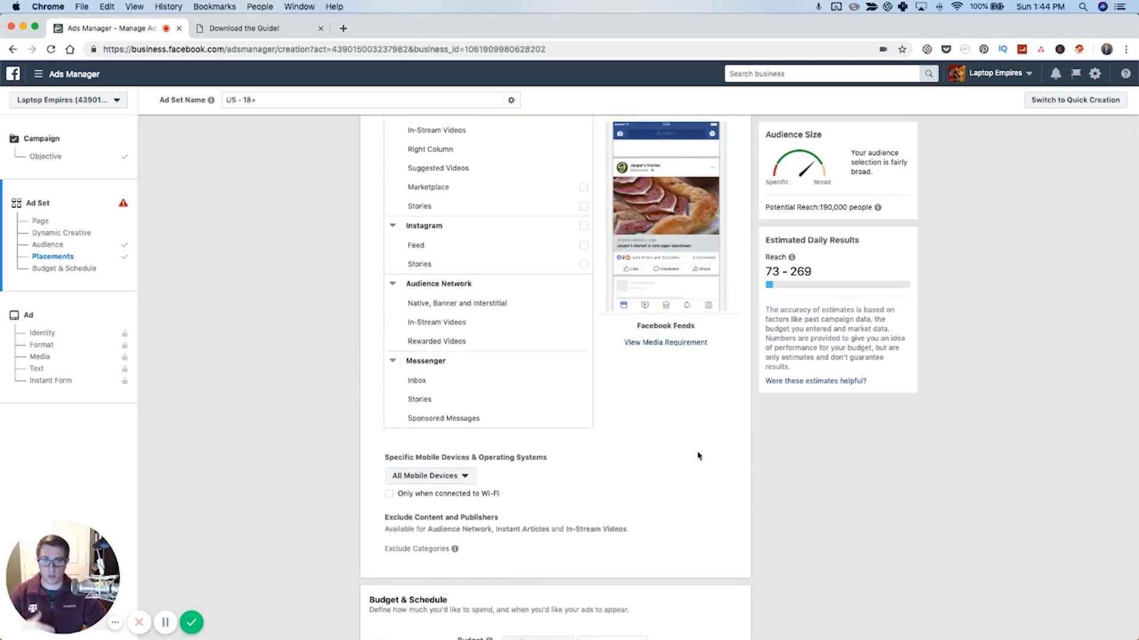
# Accept the page's Lead Ad Terms and finish the ad set.
pyautogui.click(48, 245)
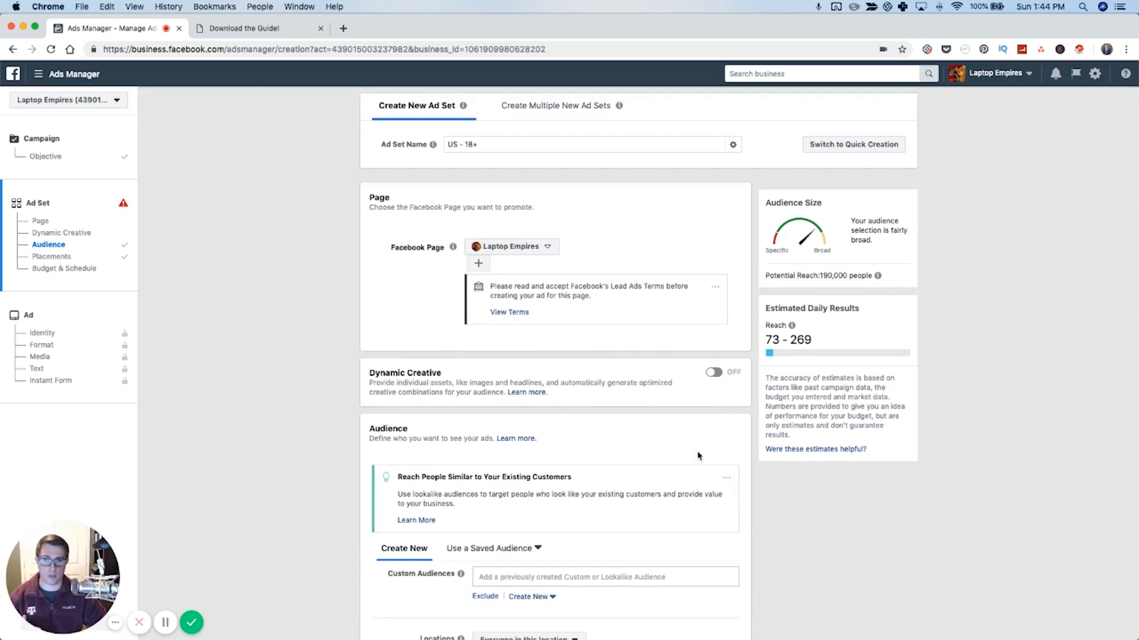
pyautogui.click(508, 313)
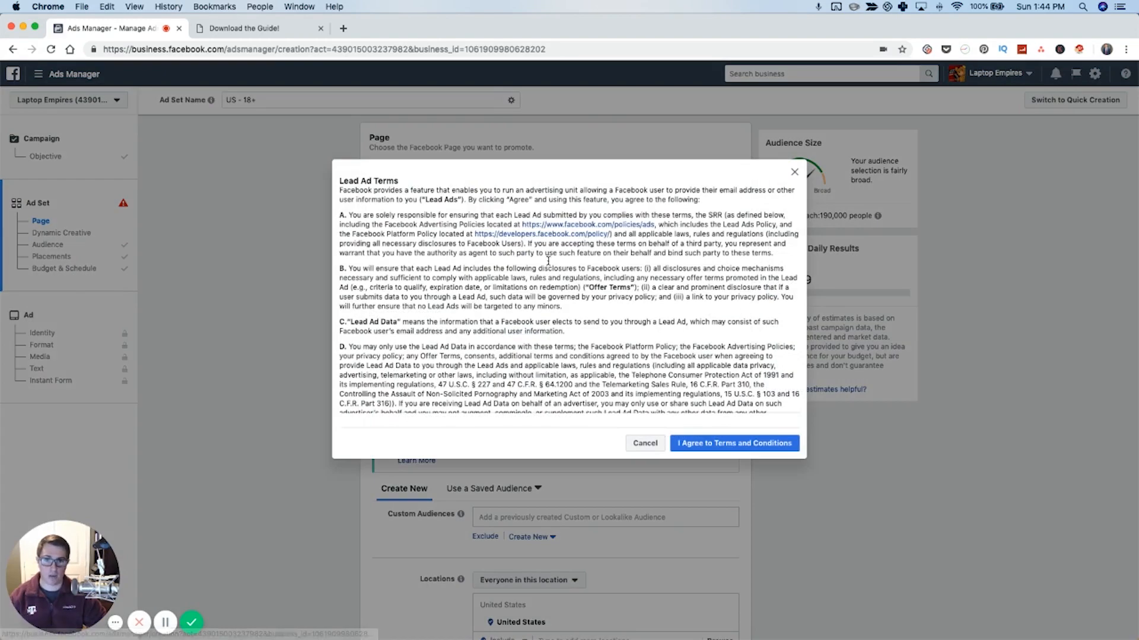
pyautogui.click(734, 443)
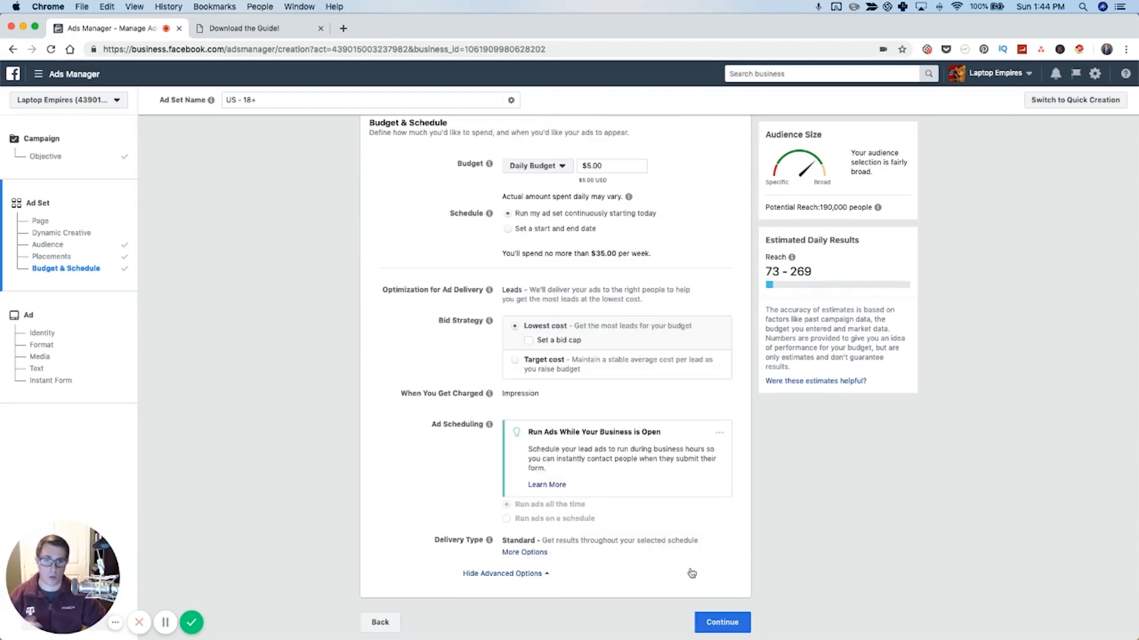
pyautogui.click(721, 622)
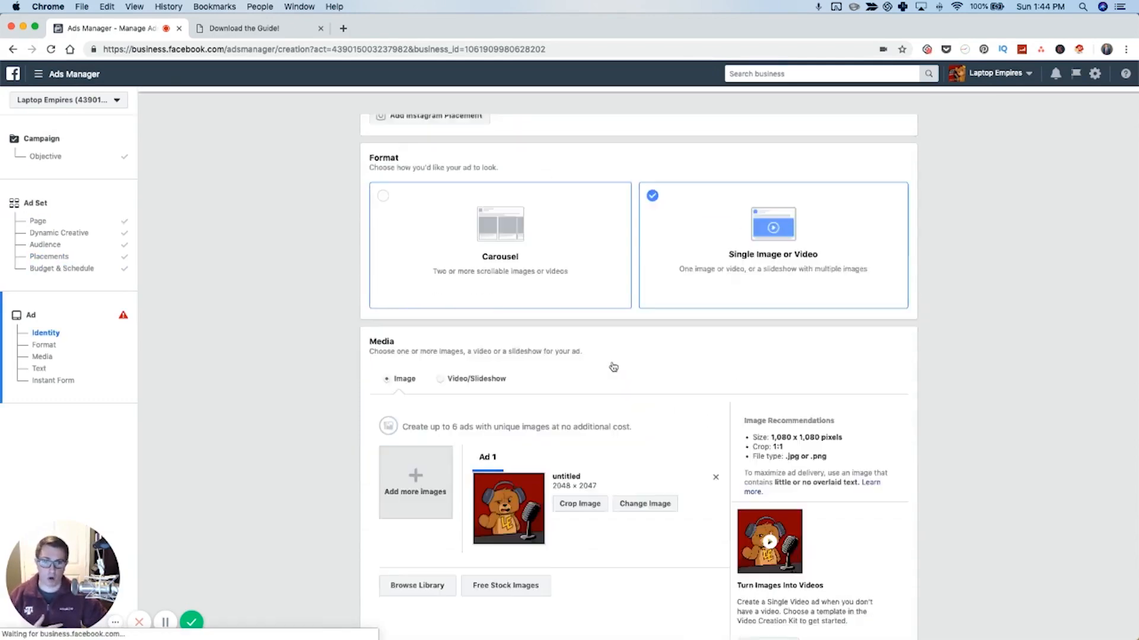
# Enter laptopempires.com from the landing page as the Display Link.
pyautogui.scroll(-3)
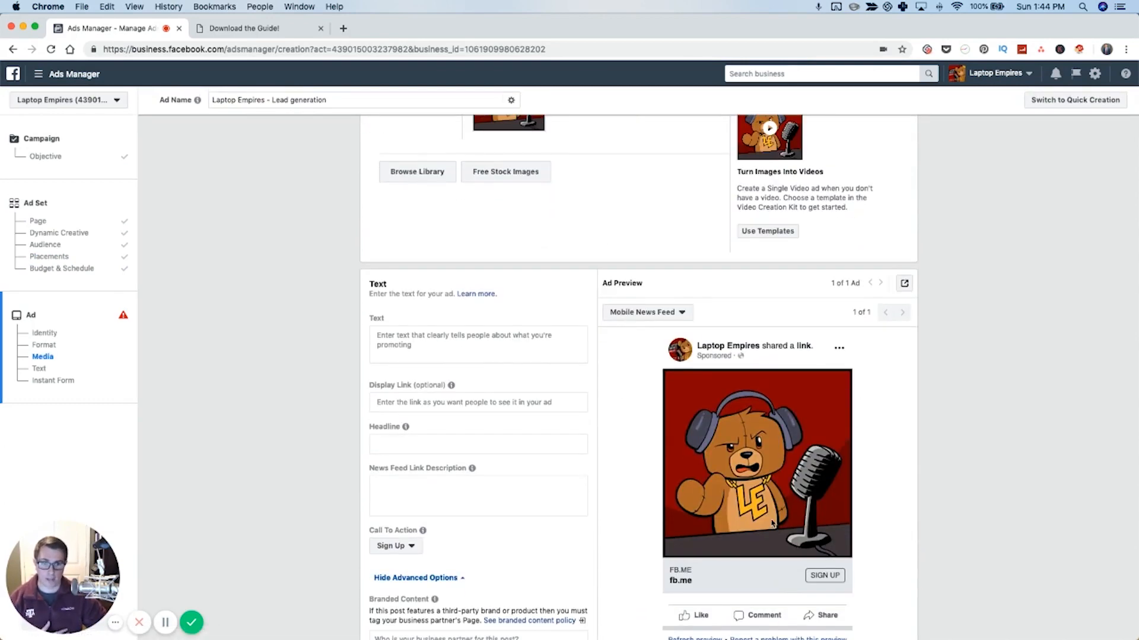
pyautogui.click(478, 344)
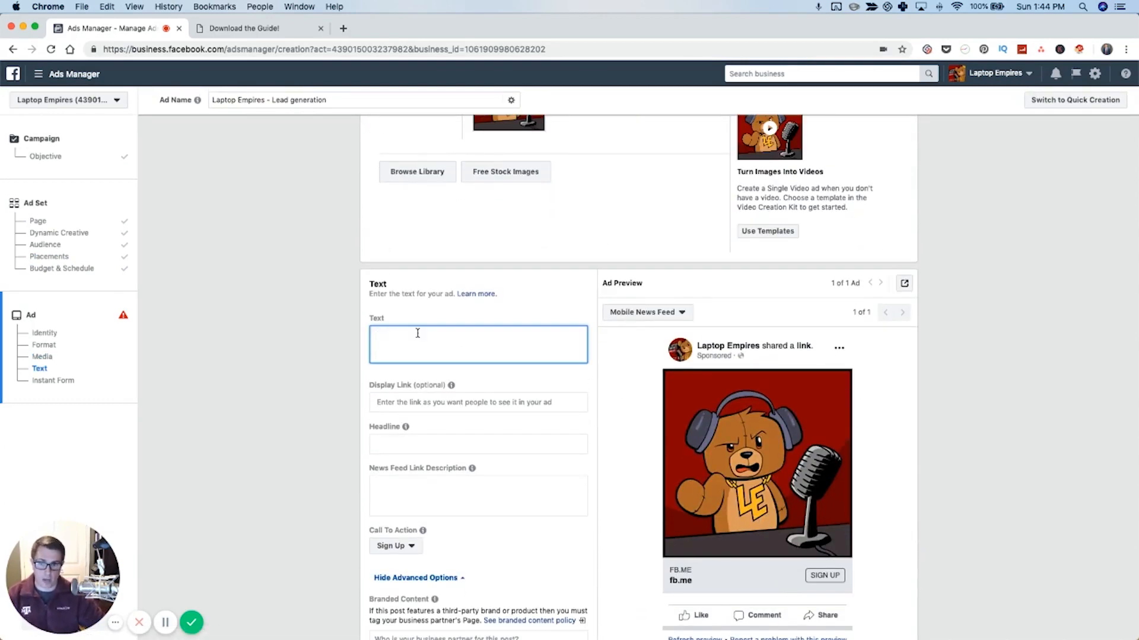
pyautogui.click(258, 28)
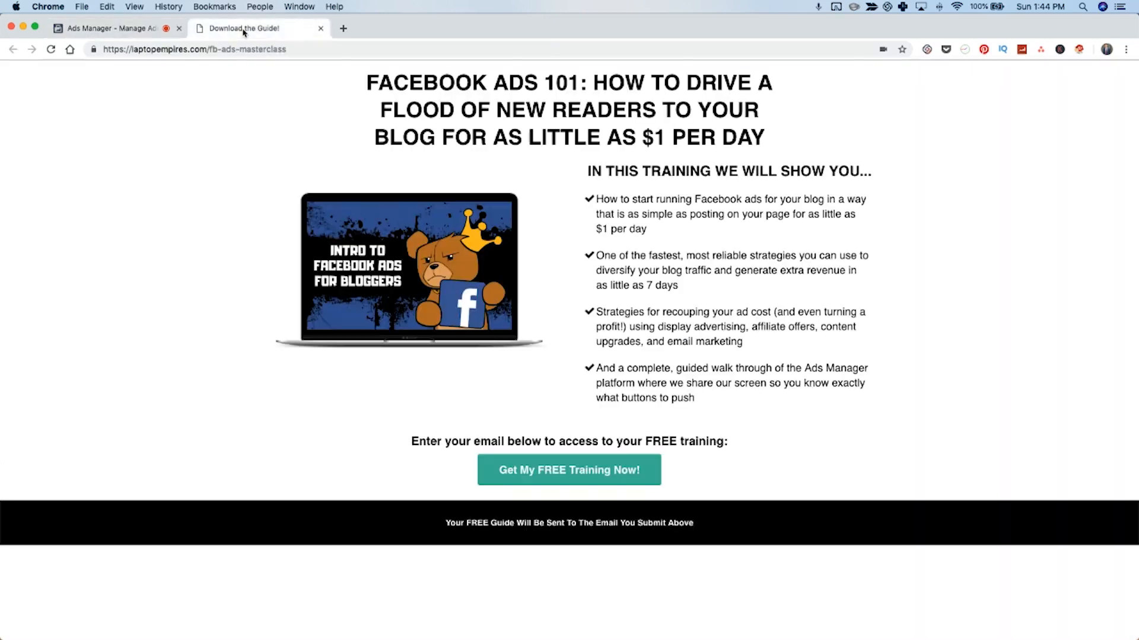
pyautogui.click(110, 28)
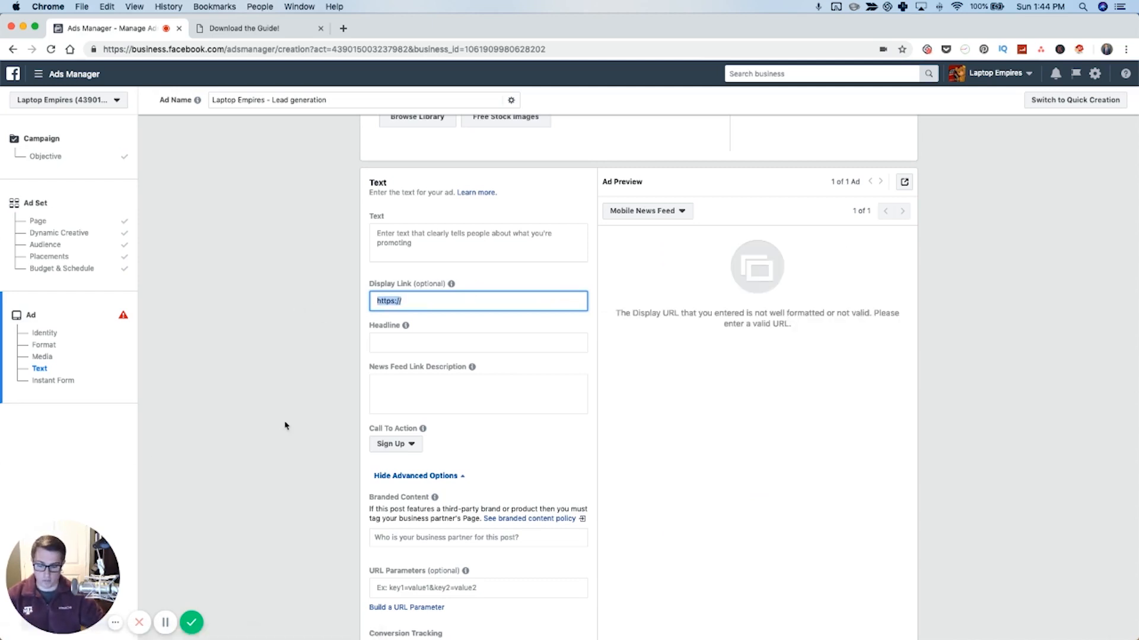
pyautogui.write('laptopempires.com')
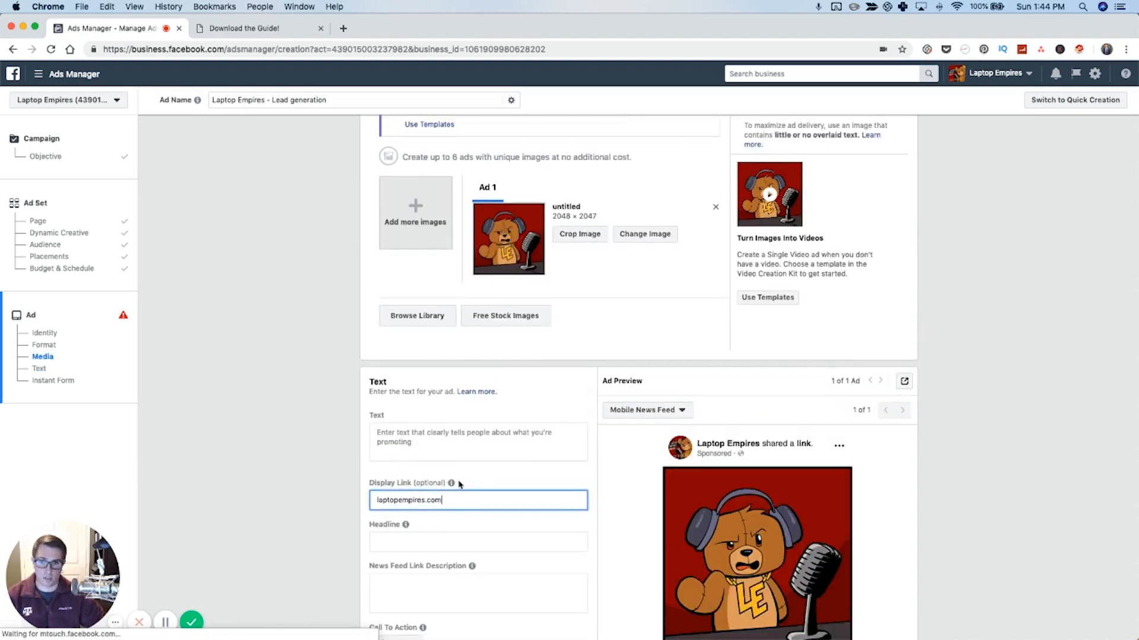
# Write the ad text promoting the free guide, starting 'Get our incredibly...'.
pyautogui.scroll(-3)
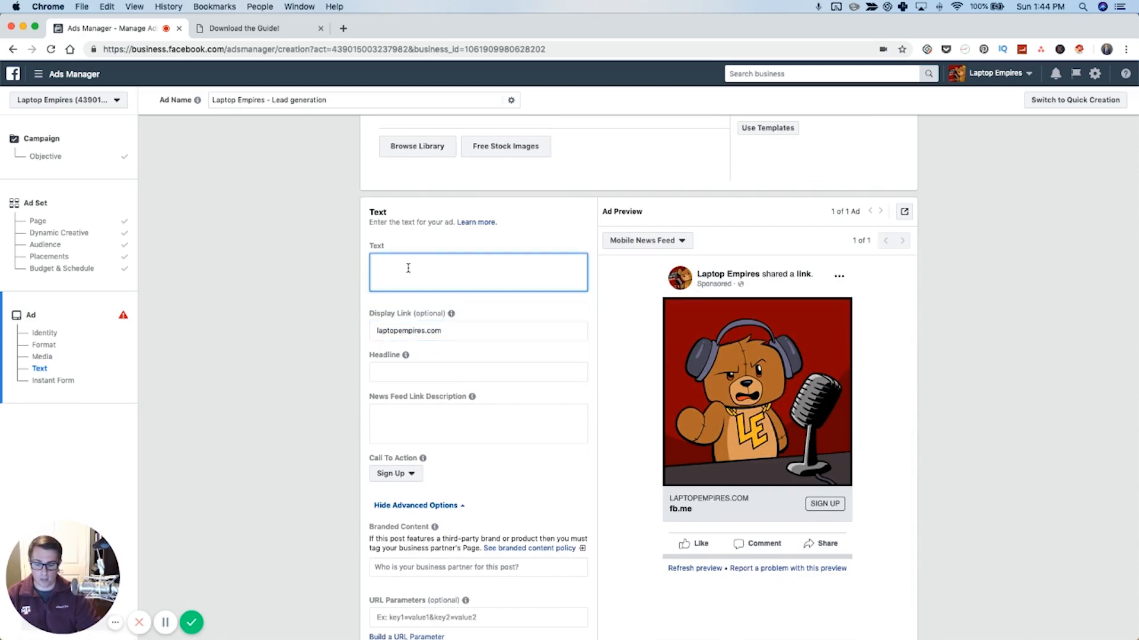
pyautogui.write('Get')
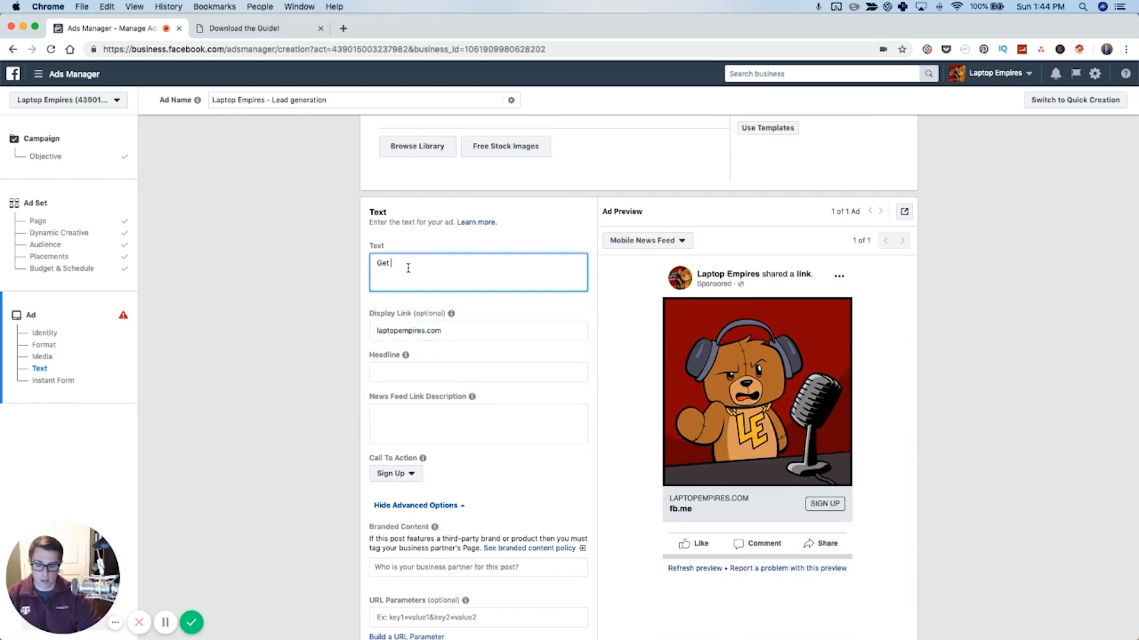
pyautogui.write('our incredibly awesome free g')
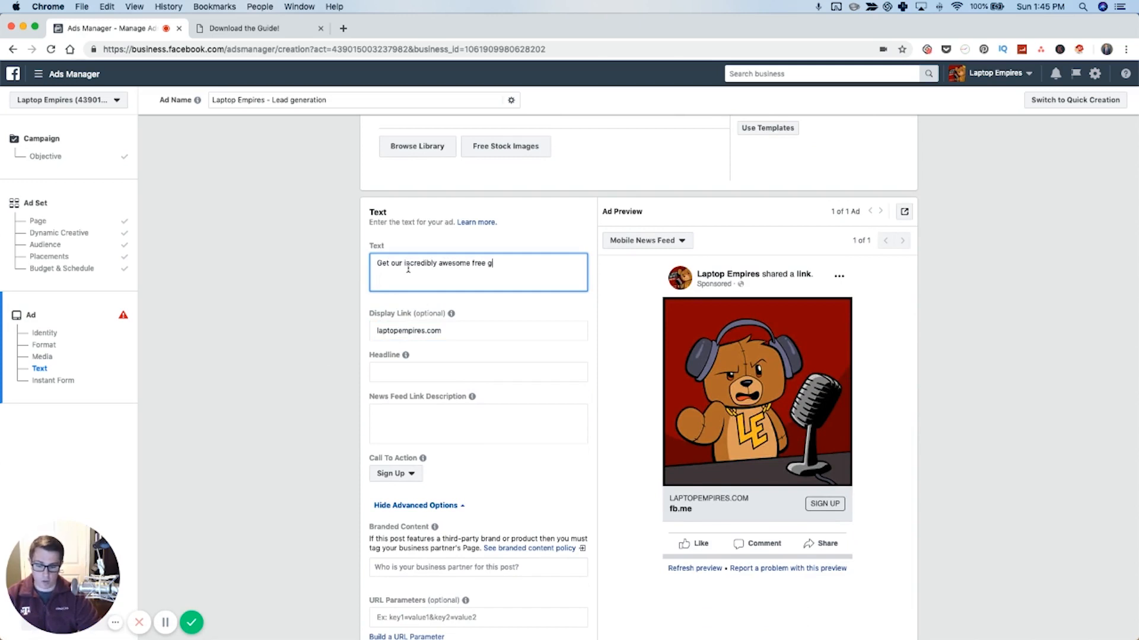
pyautogui.write('uide, that teaches you how t')
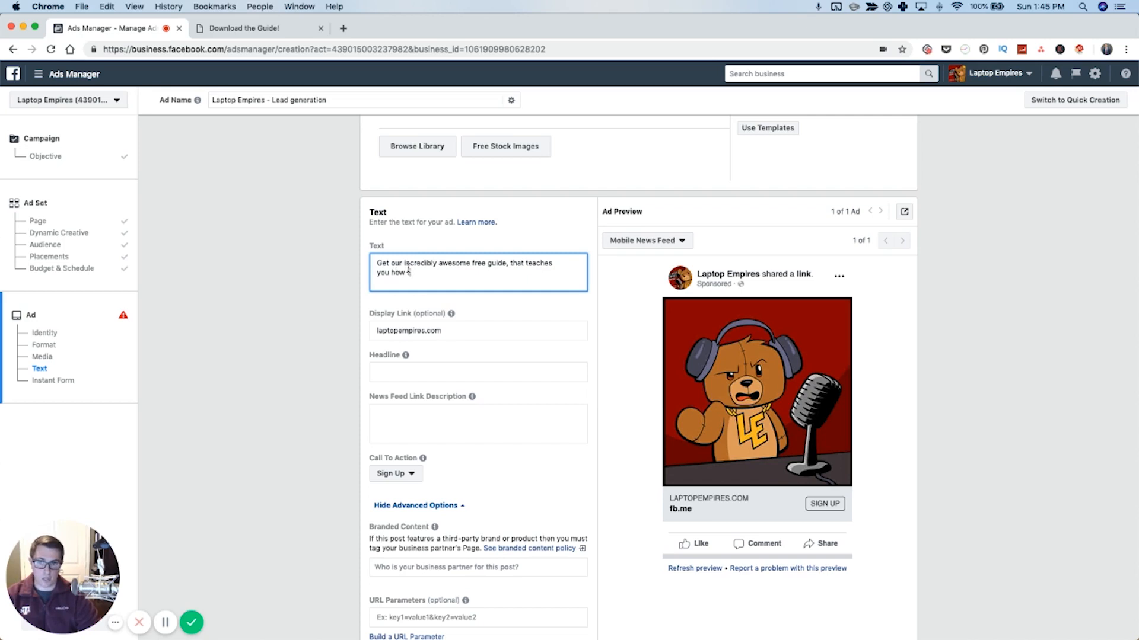
pyautogui.write('do all the')
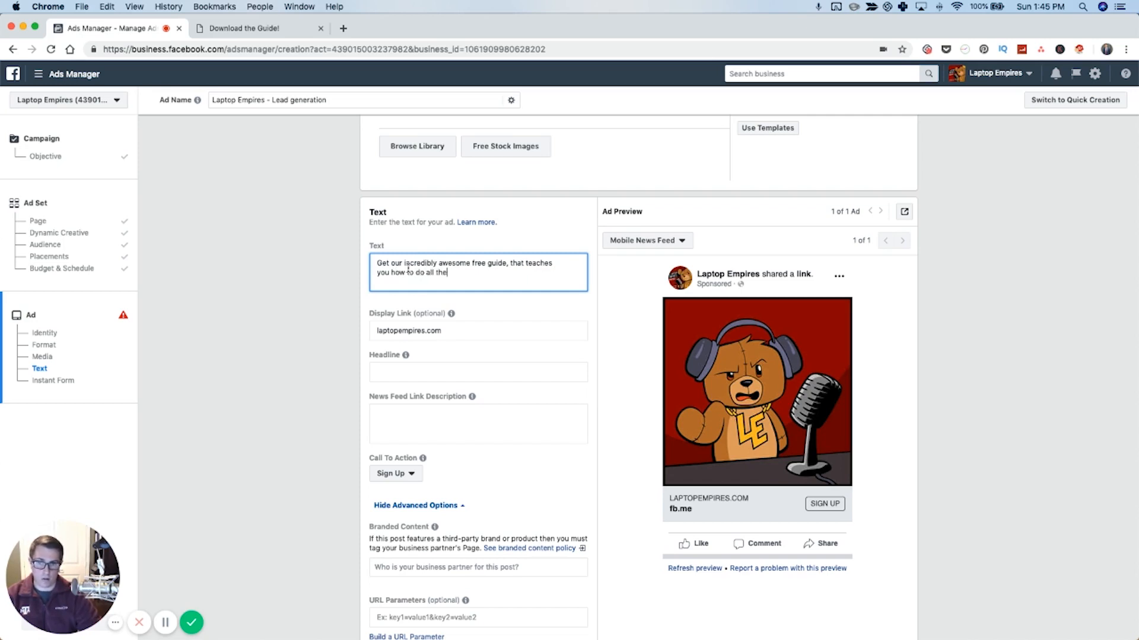
pyautogui.write('things and stuff on FB in 5')
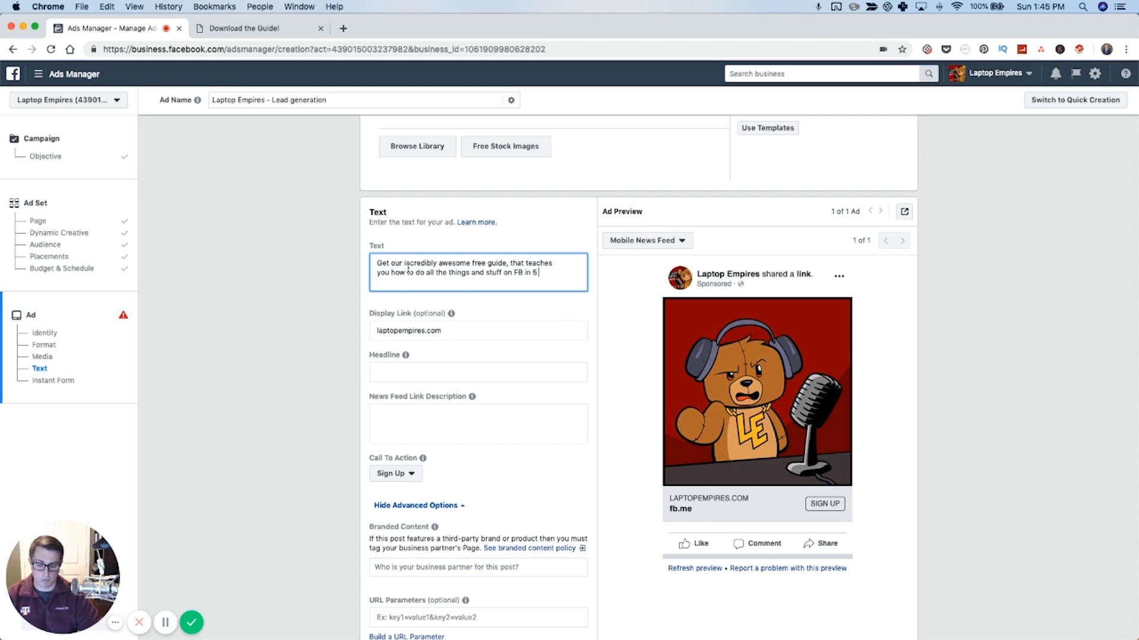
pyautogui.write('minutes')
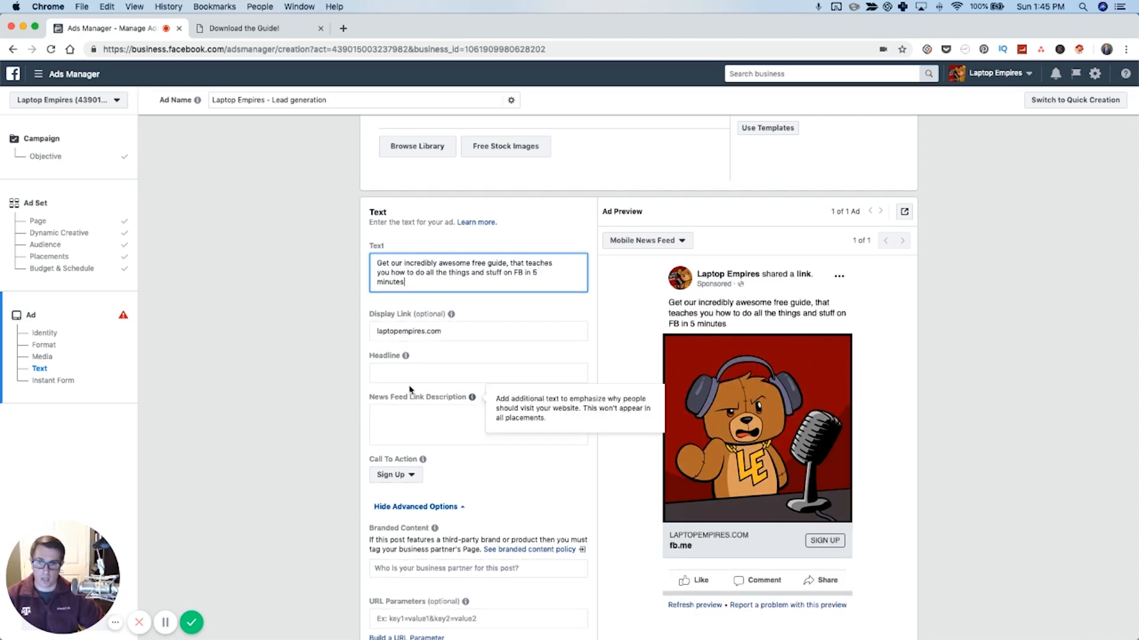
# Add the [FREE GUIDE] headline and set the call to action to Download.
pyautogui.click(478, 373)
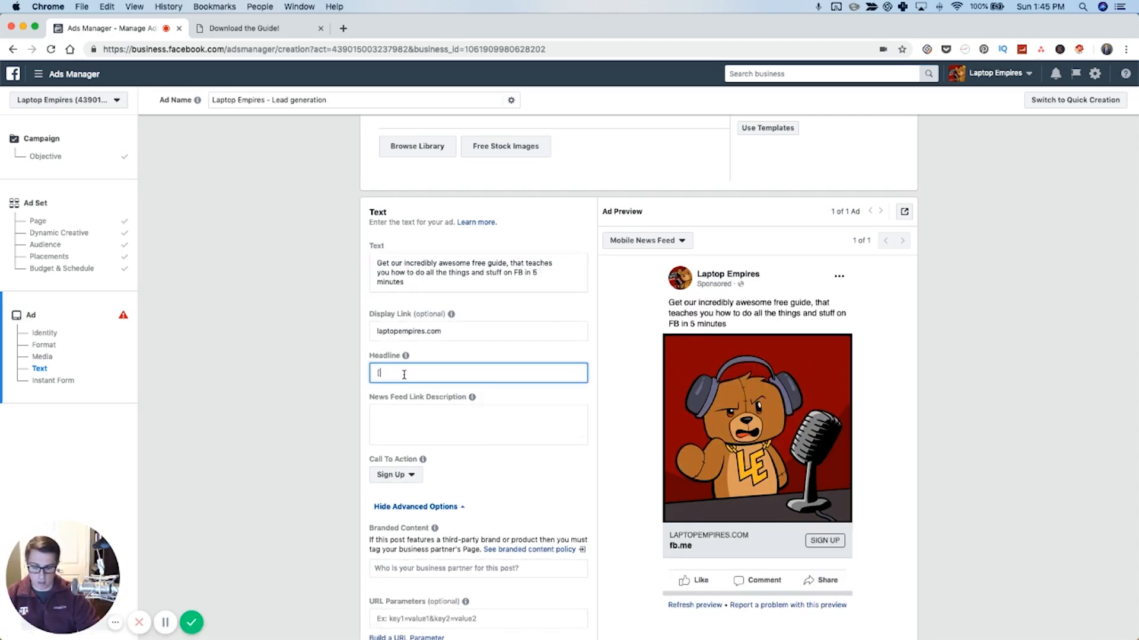
pyautogui.write('[FREE GUIDE')
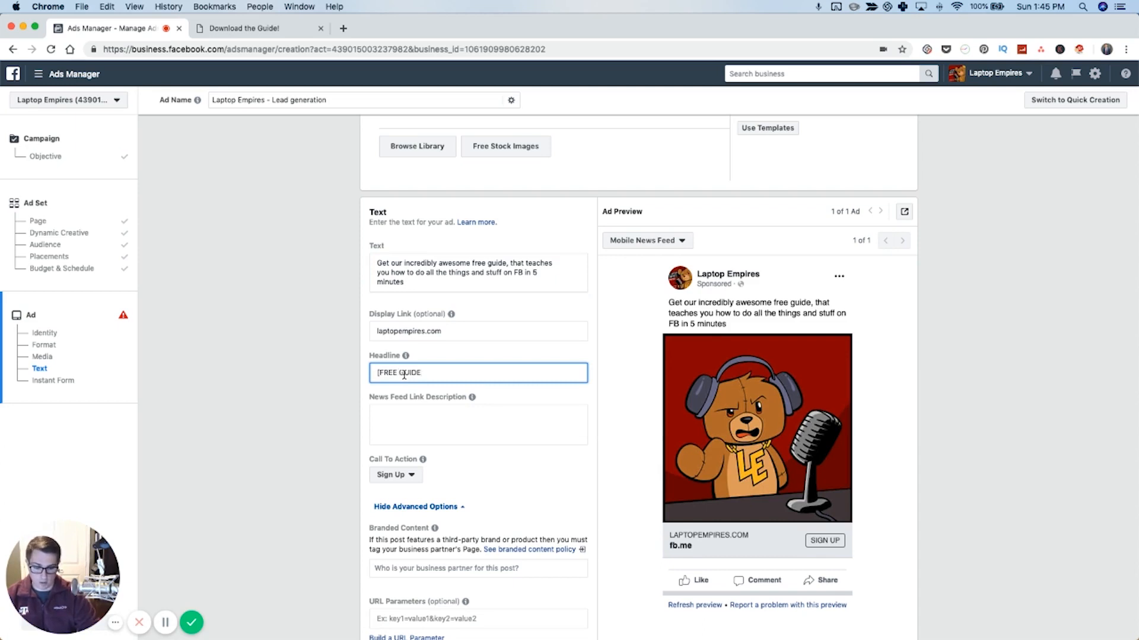
pyautogui.write('Use FB Ads In 5 Minutes Flatt')
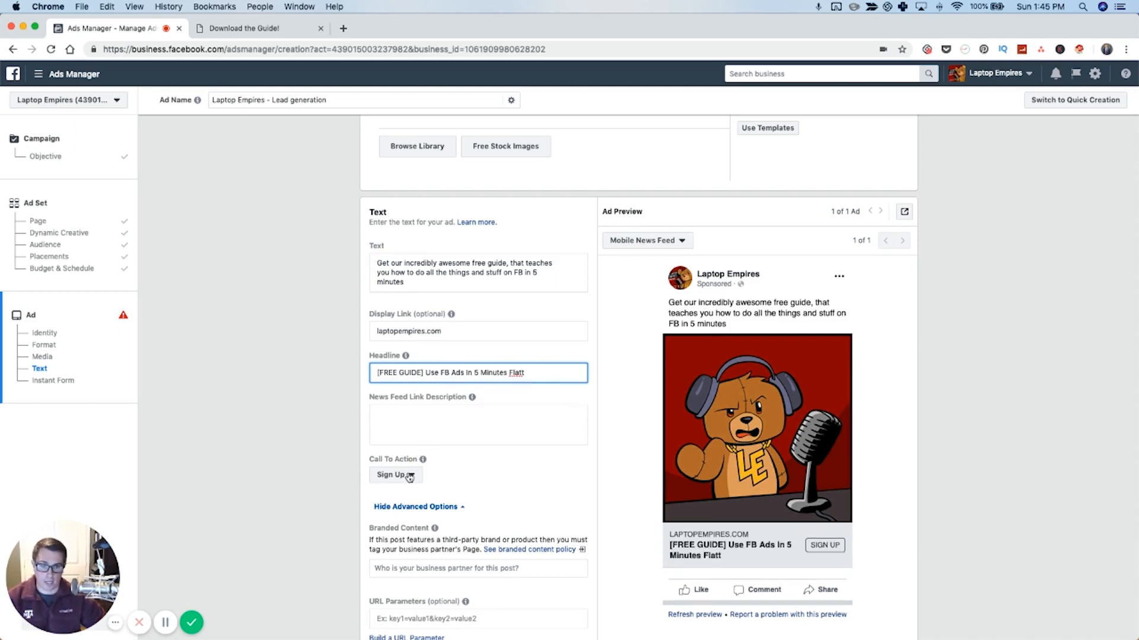
pyautogui.click(396, 475)
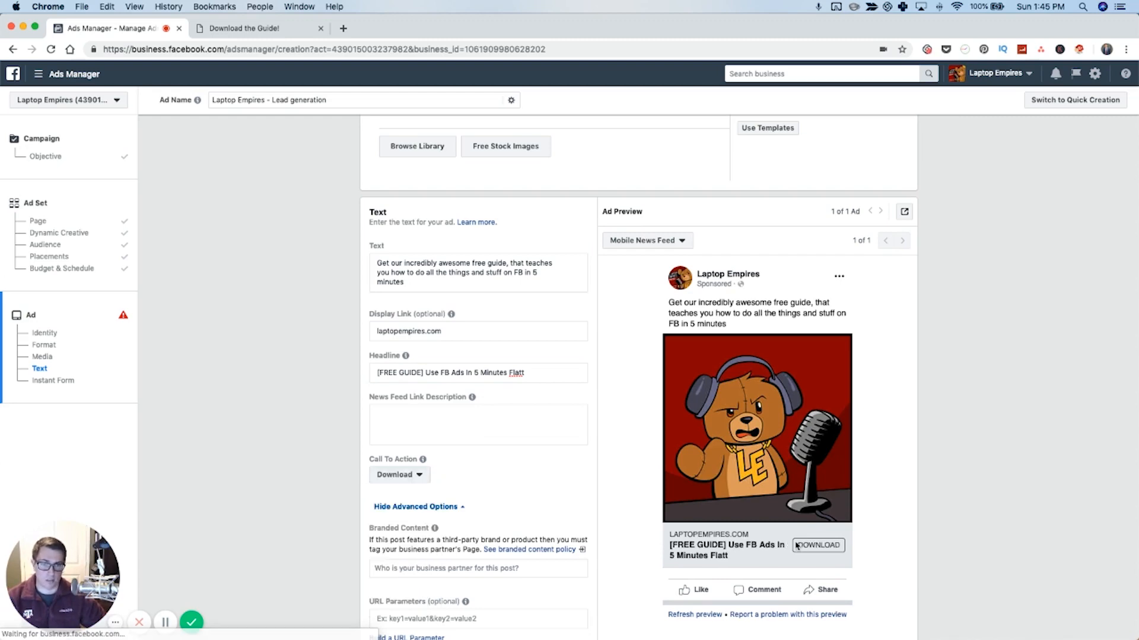
pyautogui.scroll(-3)
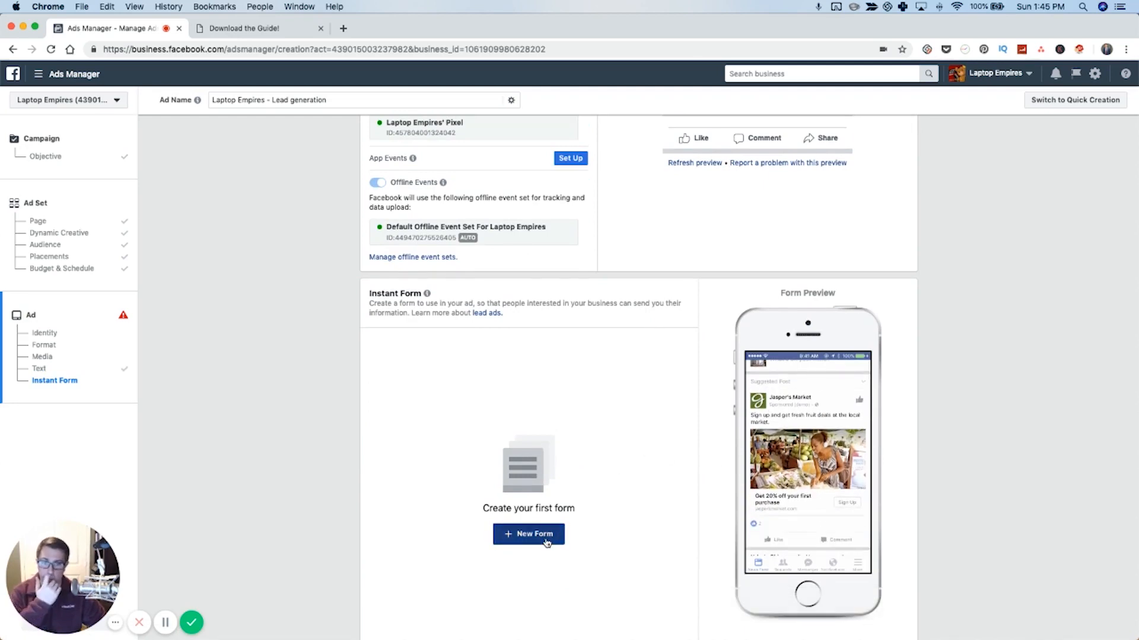
# Create a new Instant Form and set its sharing option to Open.
pyautogui.click(528, 534)
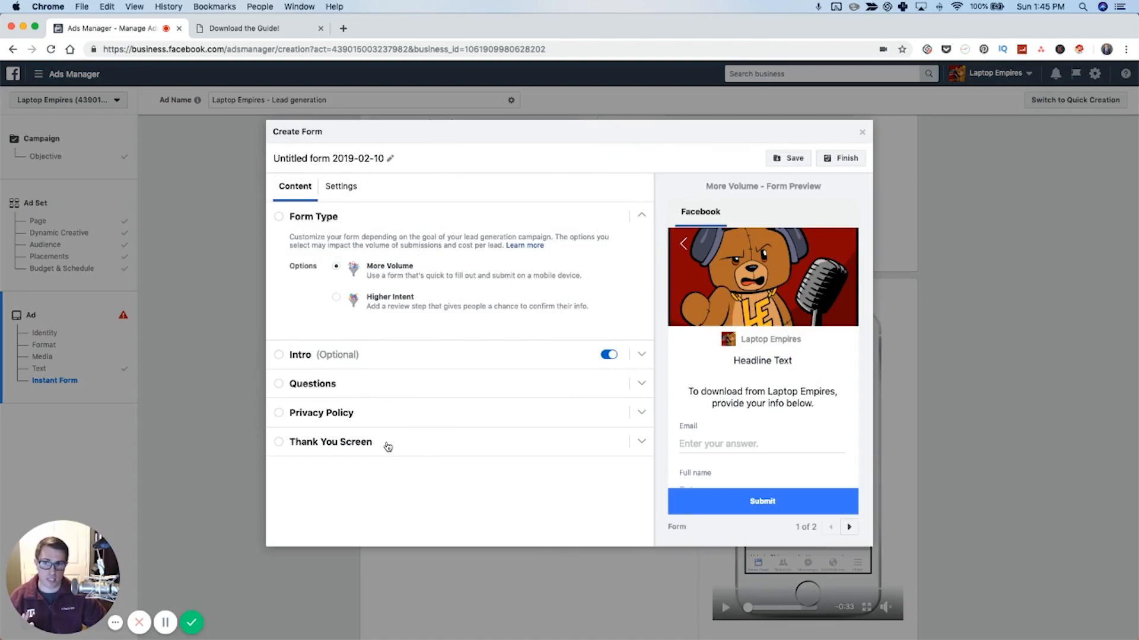
pyautogui.click(340, 185)
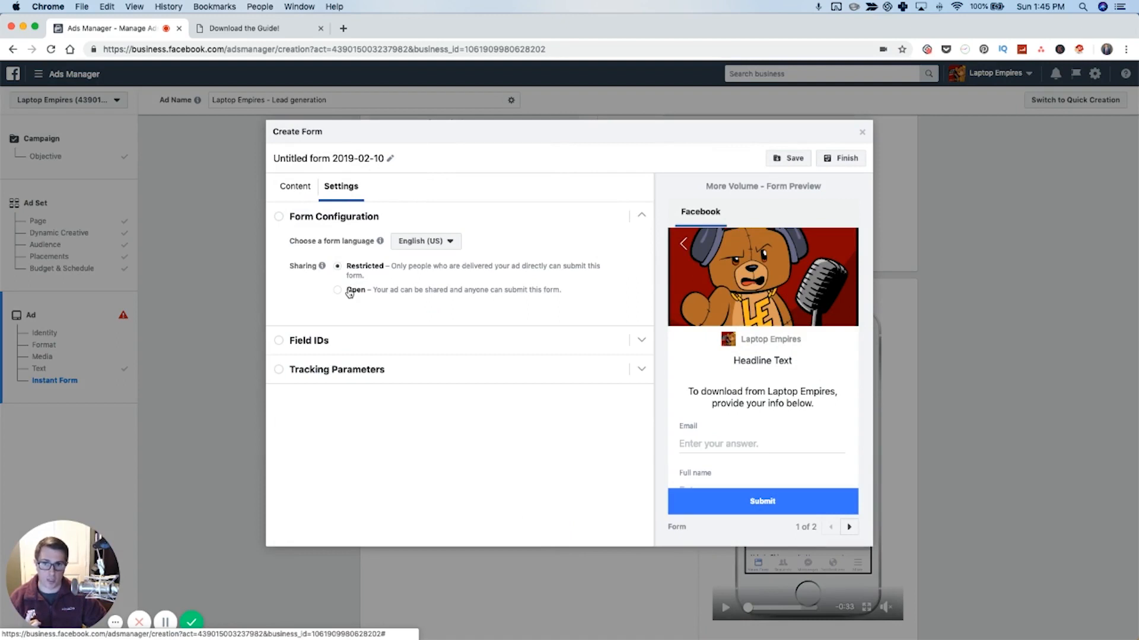
pyautogui.click(336, 290)
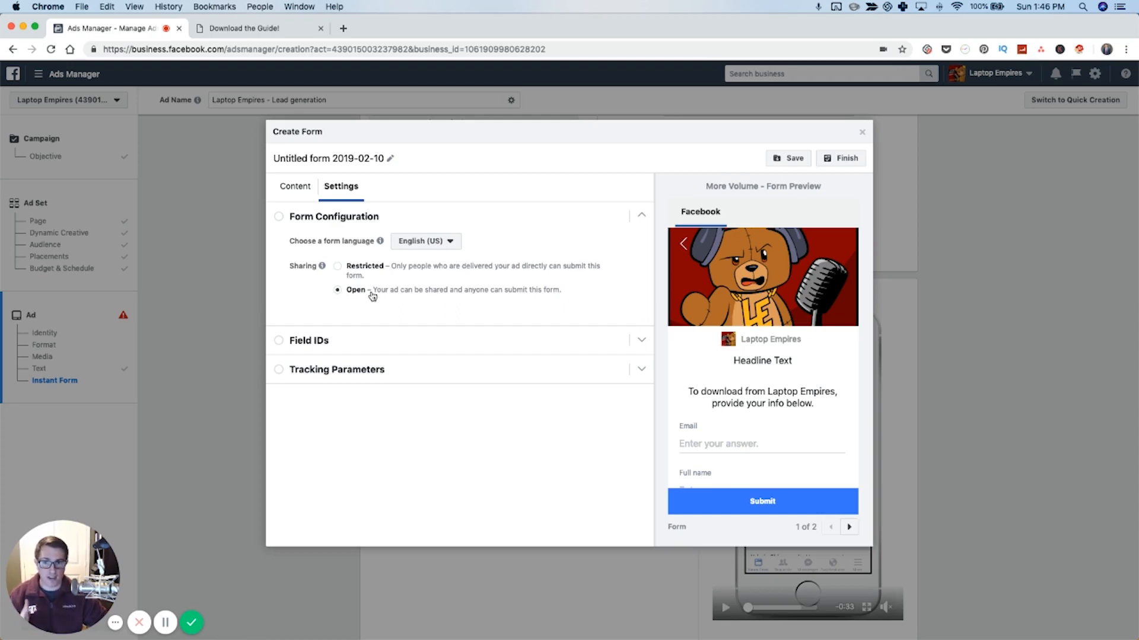
pyautogui.moveTo(284, 192)
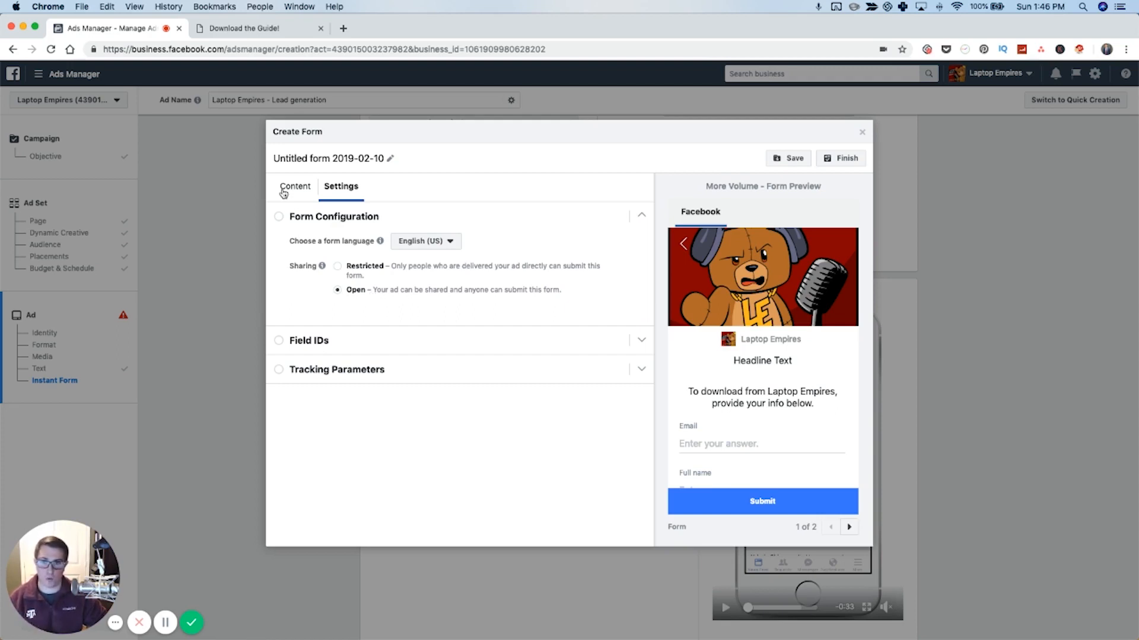
# Turn off the form's intro screen and keep Email checked under Questions.
pyautogui.click(295, 185)
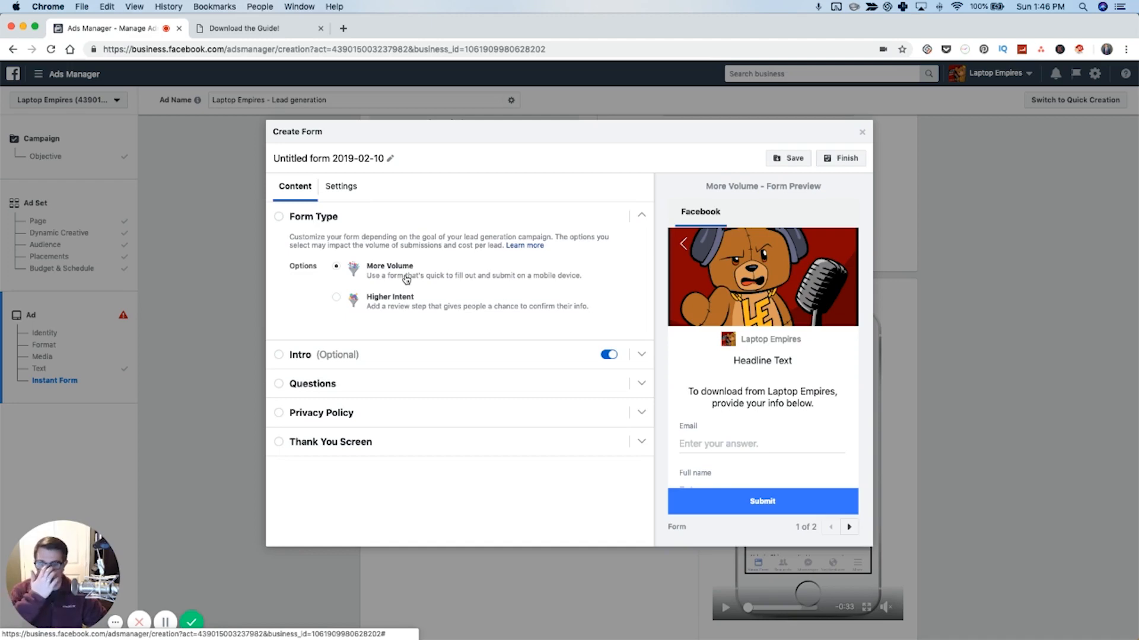
pyautogui.moveTo(401, 304)
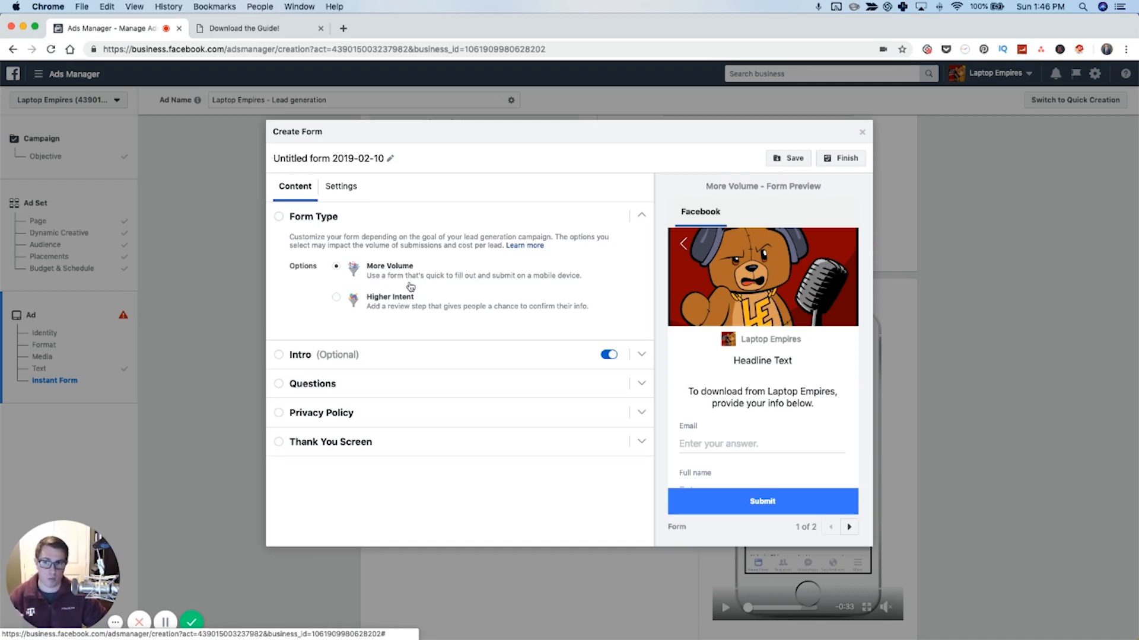
pyautogui.click(313, 216)
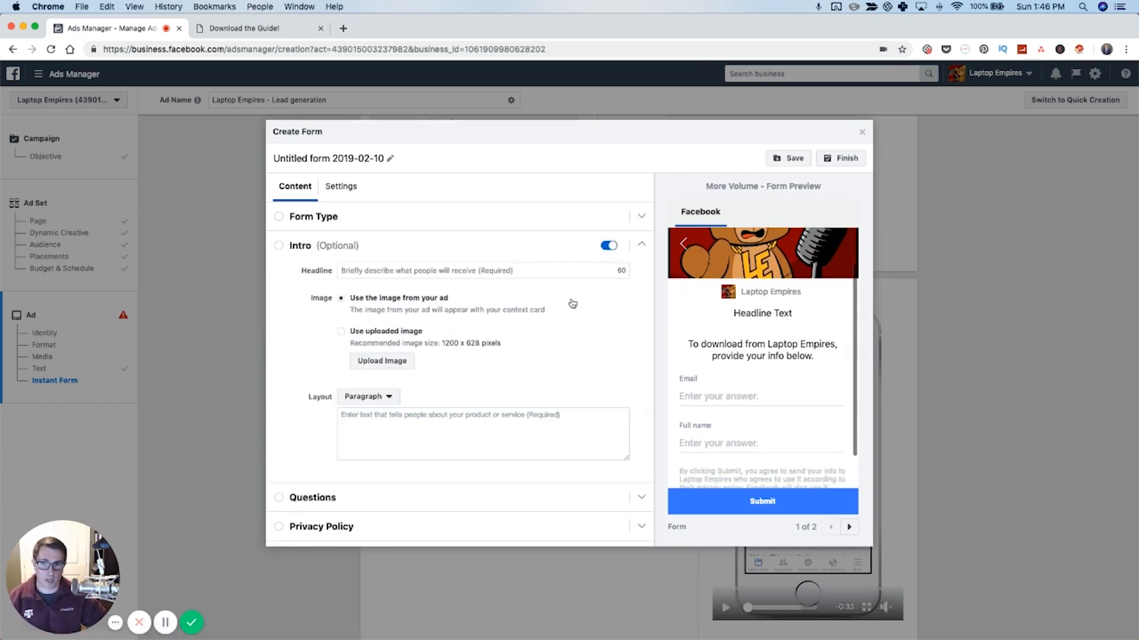
pyautogui.click(608, 245)
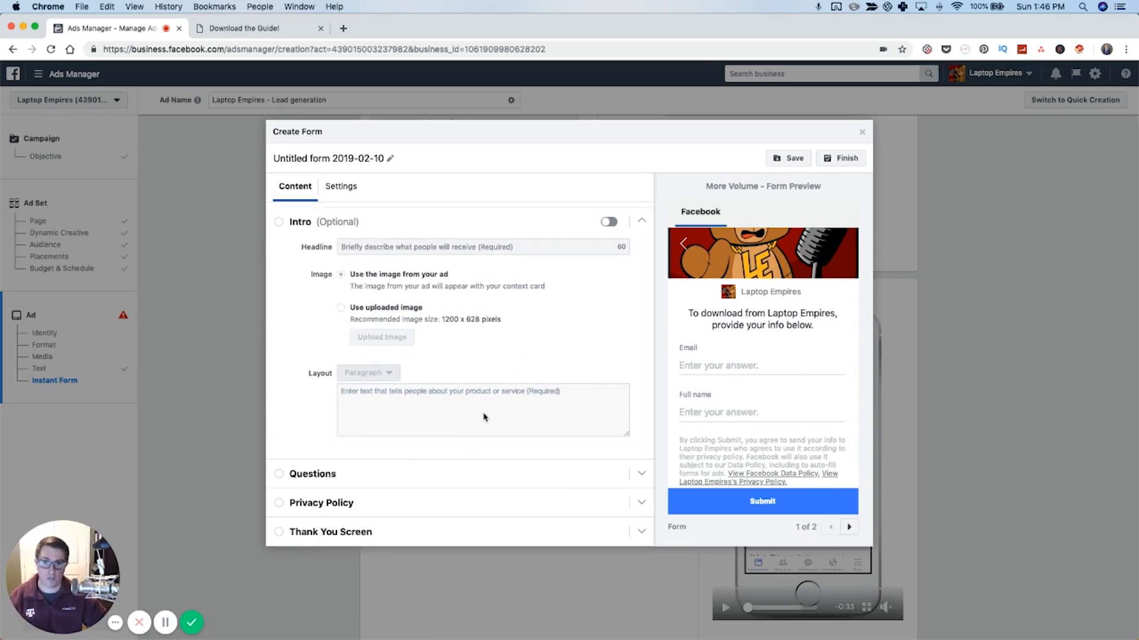
pyautogui.click(608, 221)
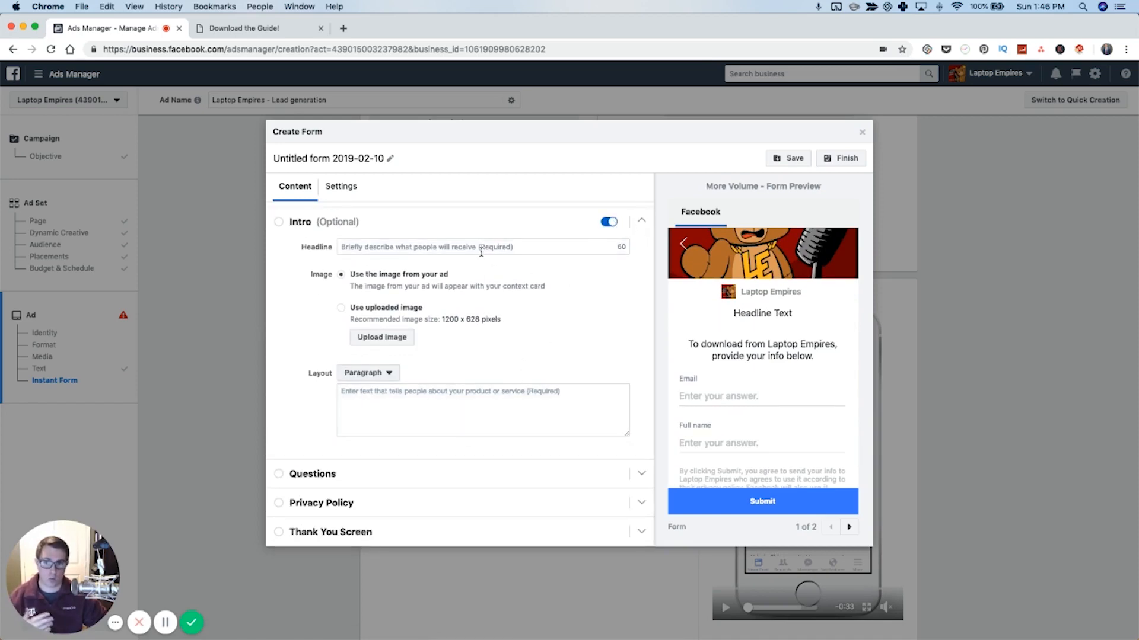
pyautogui.click(480, 246)
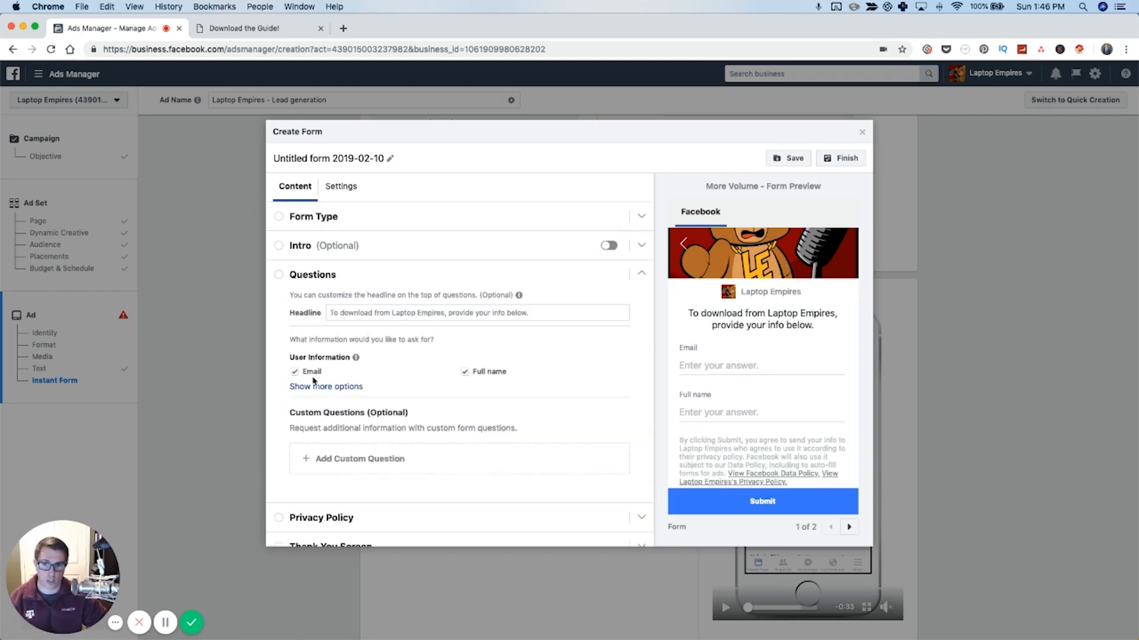
pyautogui.moveTo(455, 377)
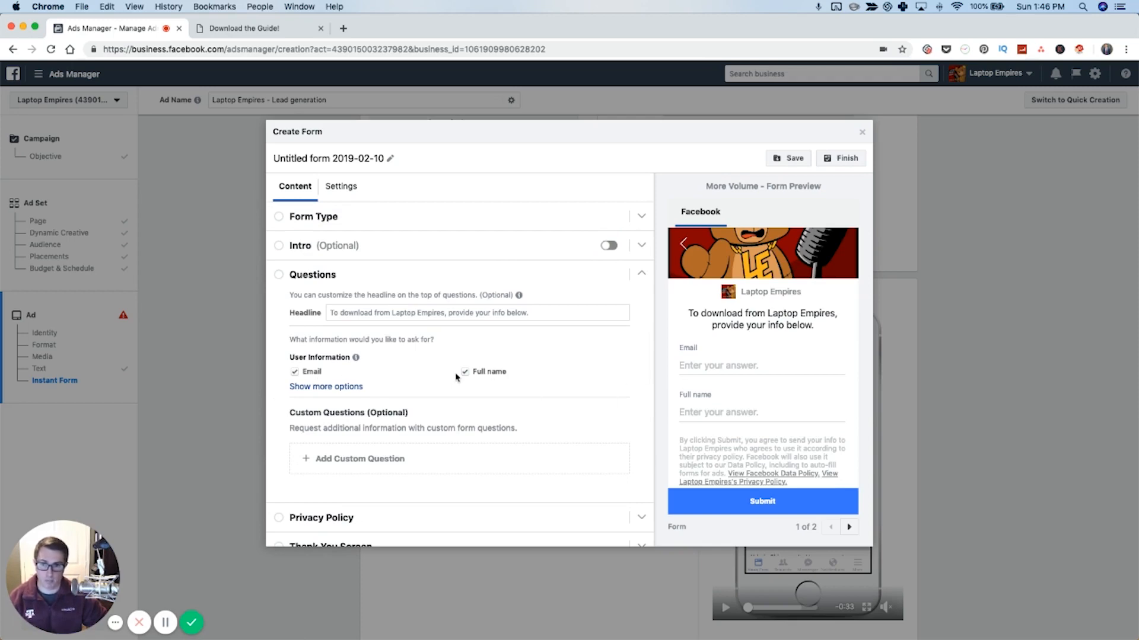
pyautogui.click(295, 371)
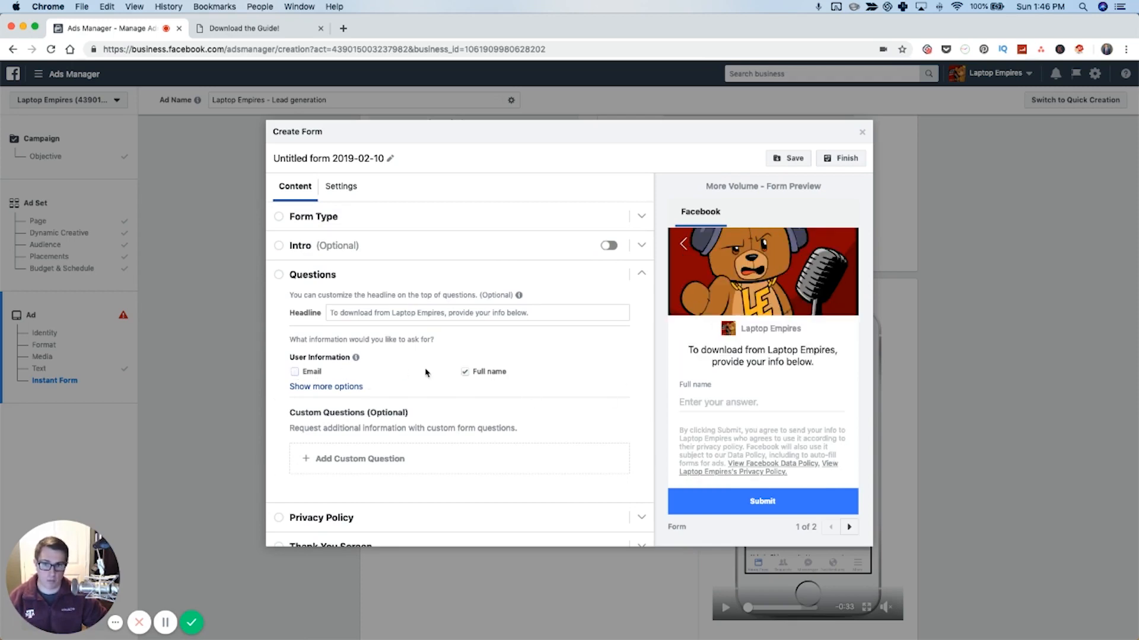
pyautogui.click(295, 371)
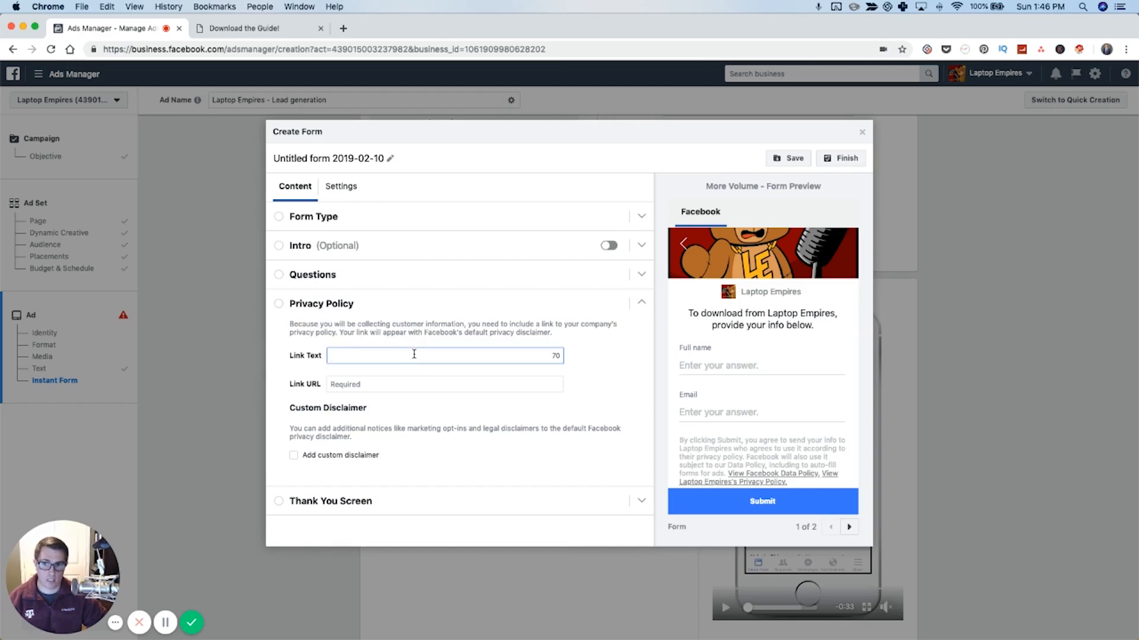
# Enter google.com/privacy as the privacy policy link and expand Thank You Screen.
pyautogui.write('google.com/privacy')
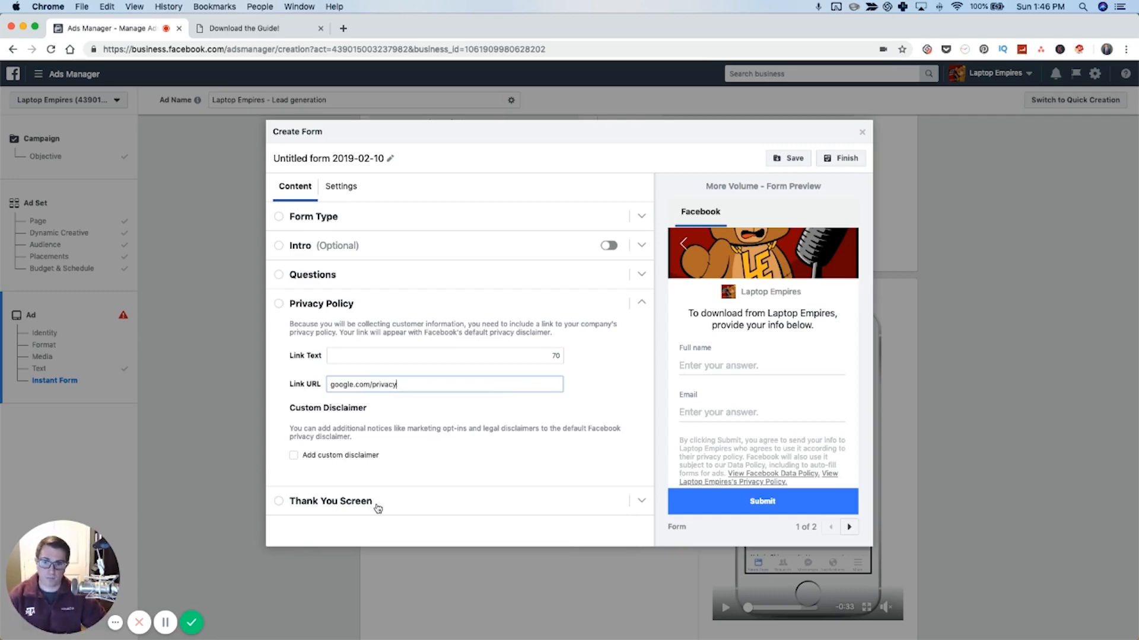
pyautogui.click(330, 501)
pyautogui.write('Thanks, signing up for our F')
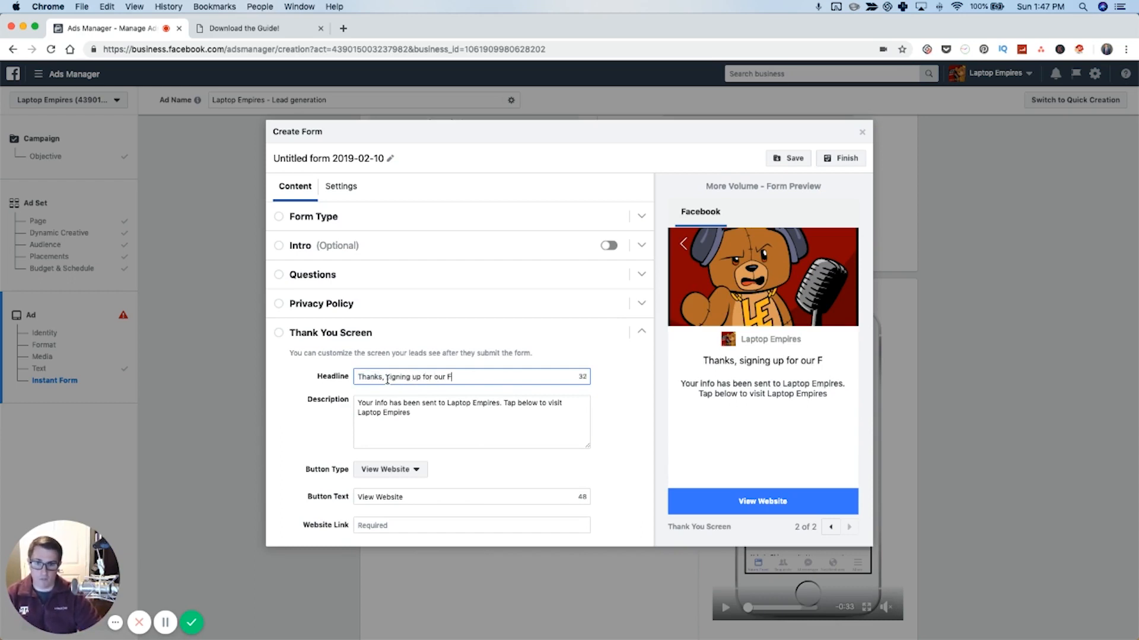
# Type the Facebook Ads Guide headline and the FREE bonus training description.
pyautogui.write('acebook Ads Guide')
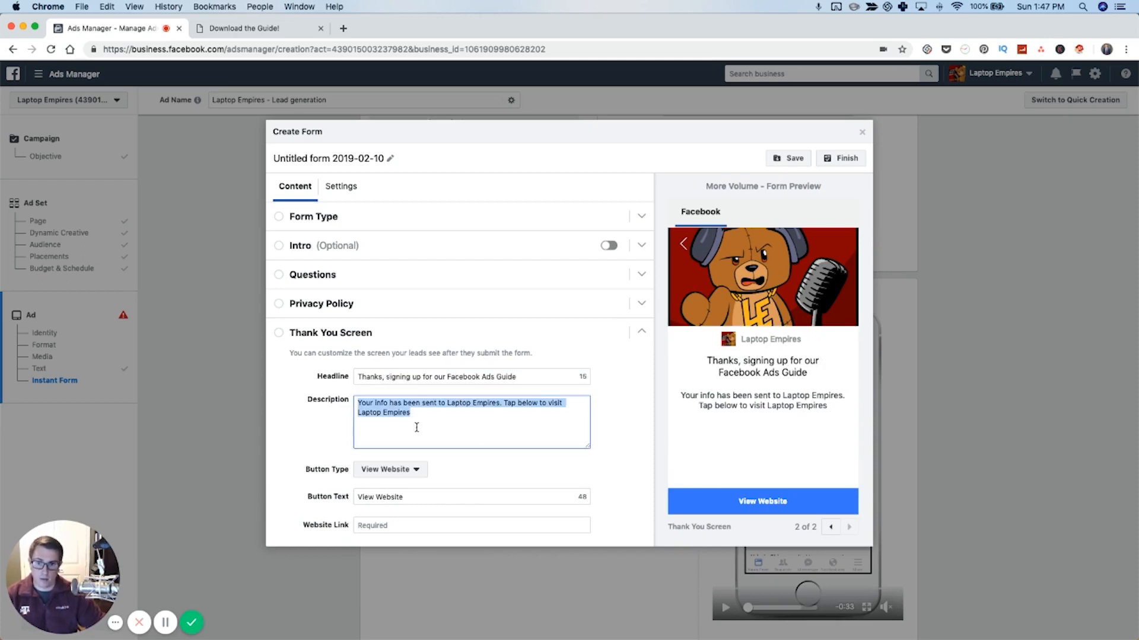
pyautogui.write('Please click the button below to')
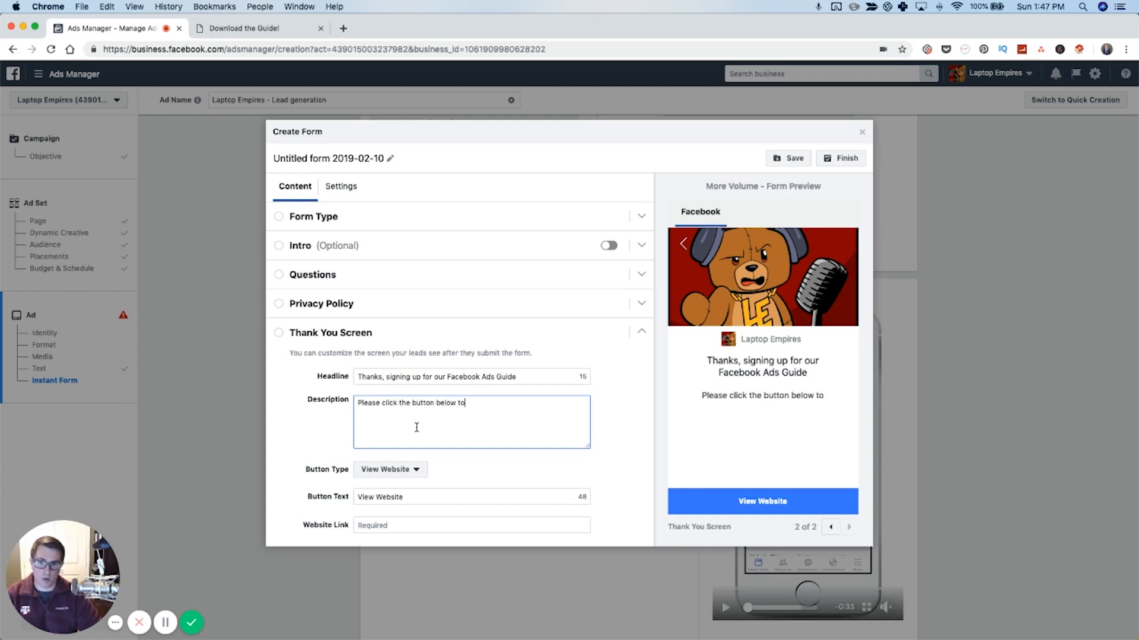
pyautogui.write('down')
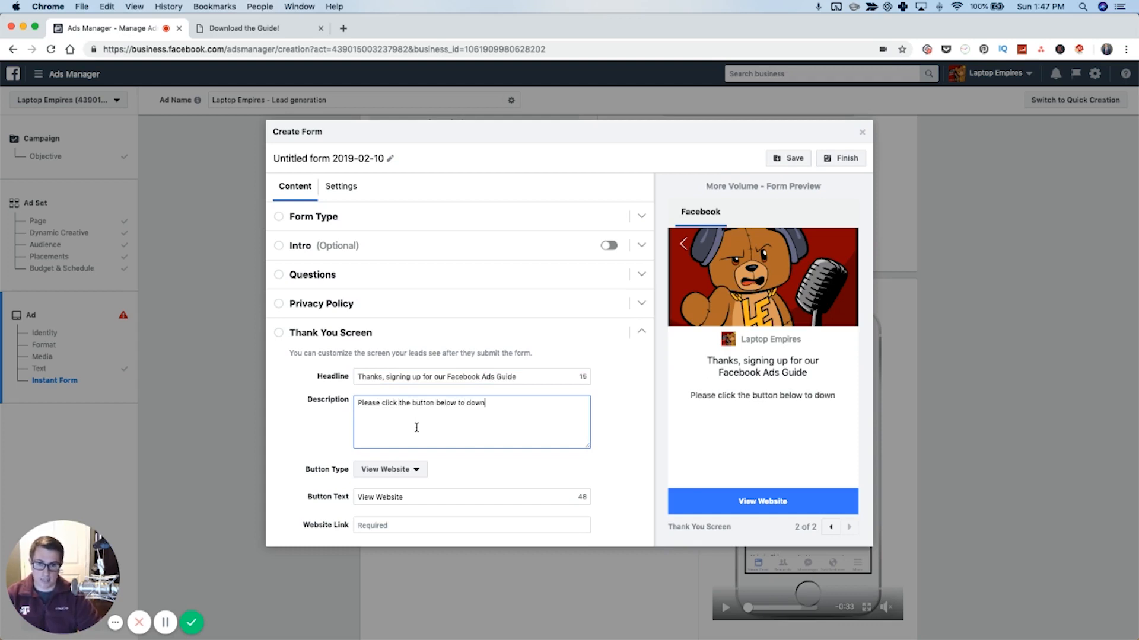
pyautogui.write('load a')
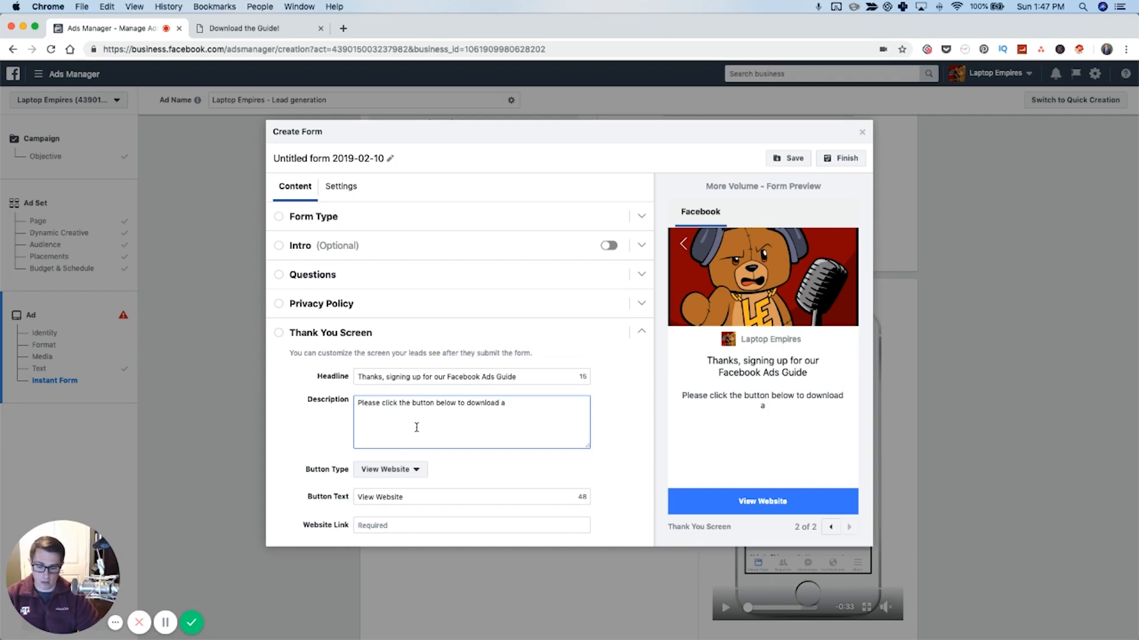
pyautogui.write('FREE bonus t')
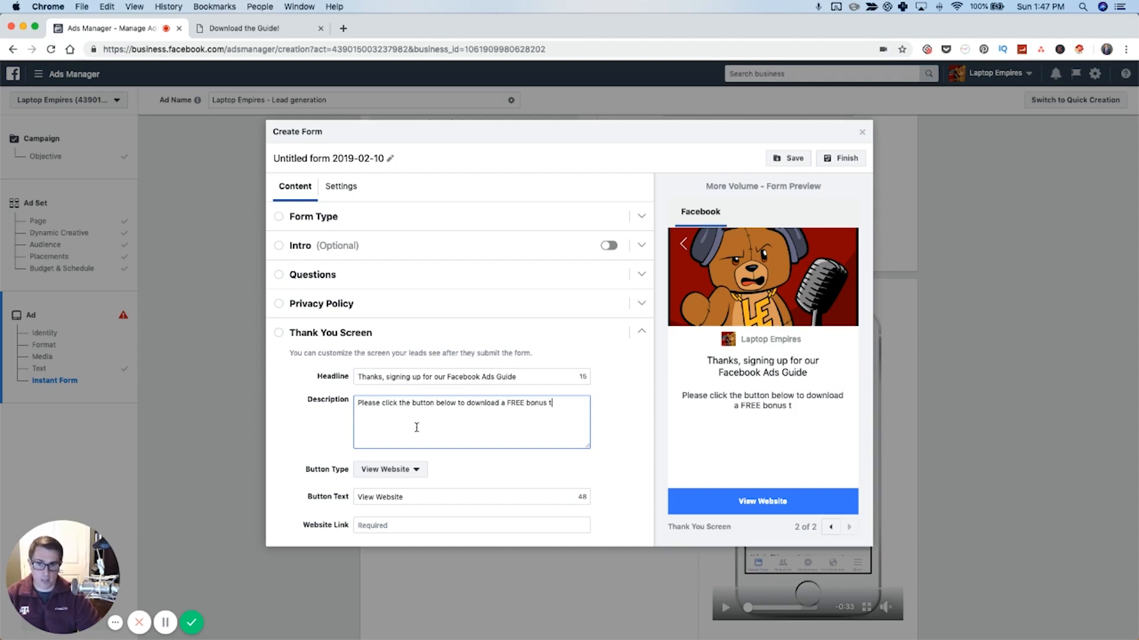
pyautogui.write('raining teaching you x')
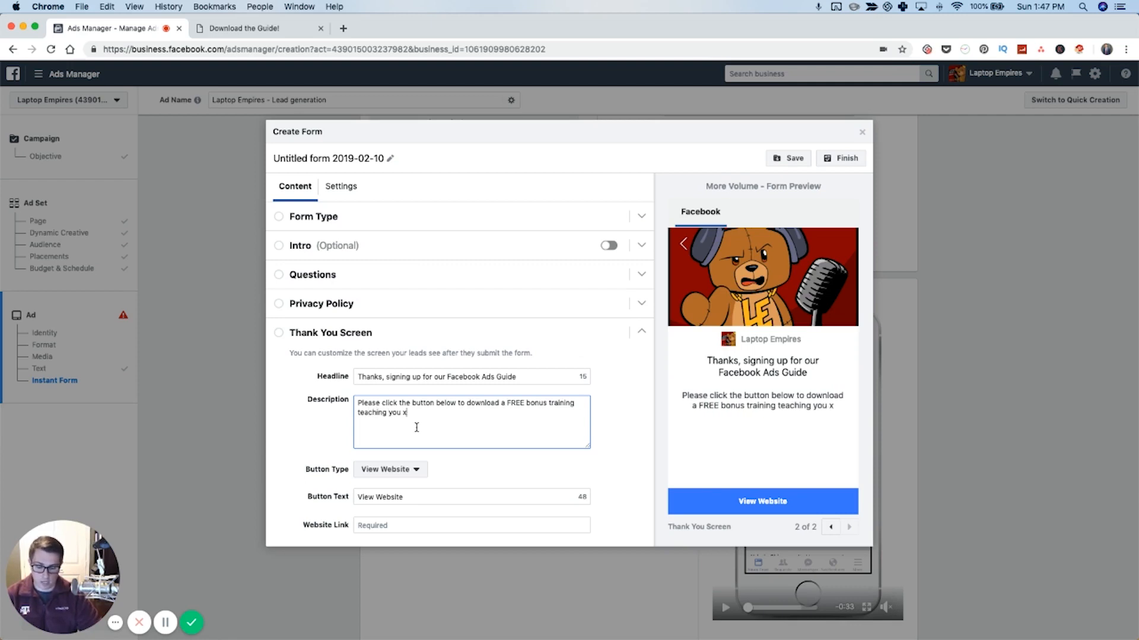
pyautogui.write(', y,')
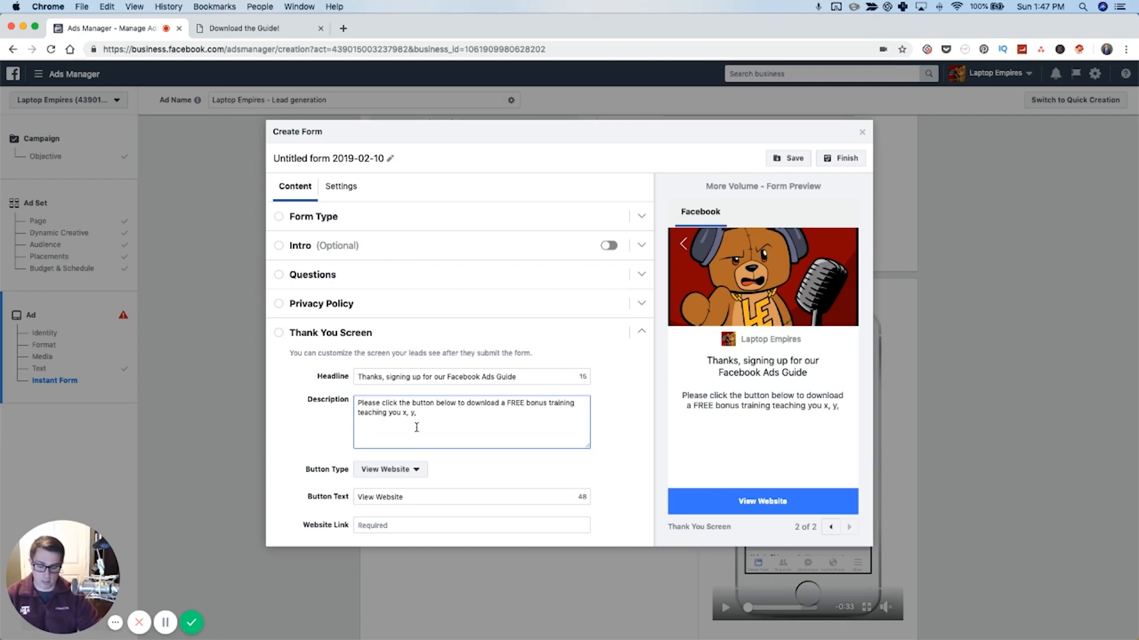
pyautogui.write('z')
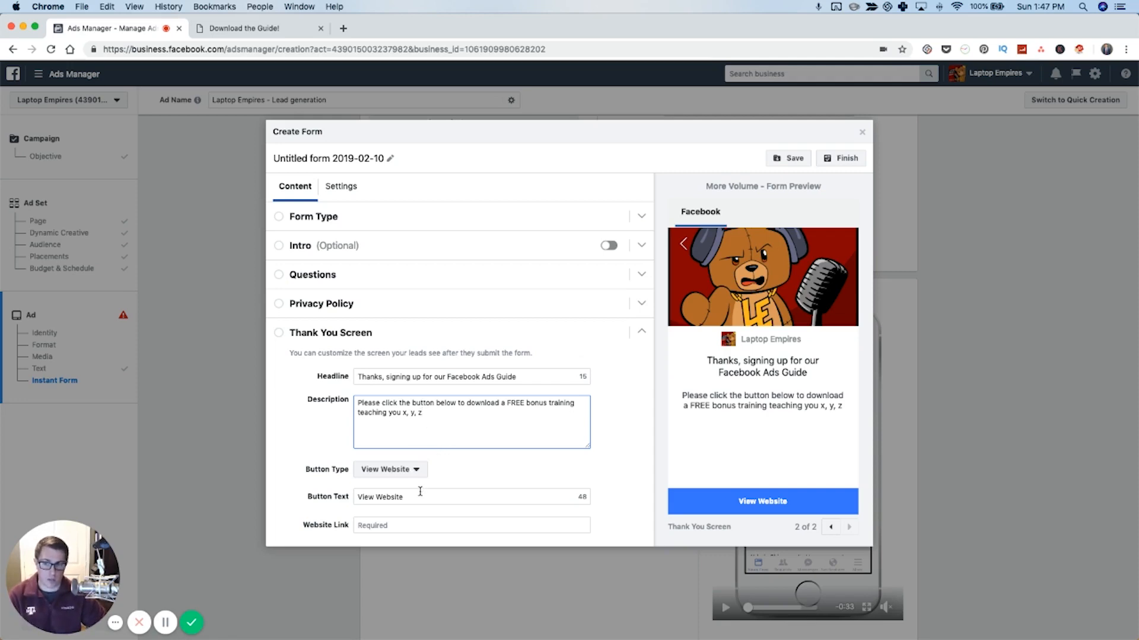
# Set the button text to 'Click Here For Free BONUS' and begin the website link.
pyautogui.write('Click Here For BON')
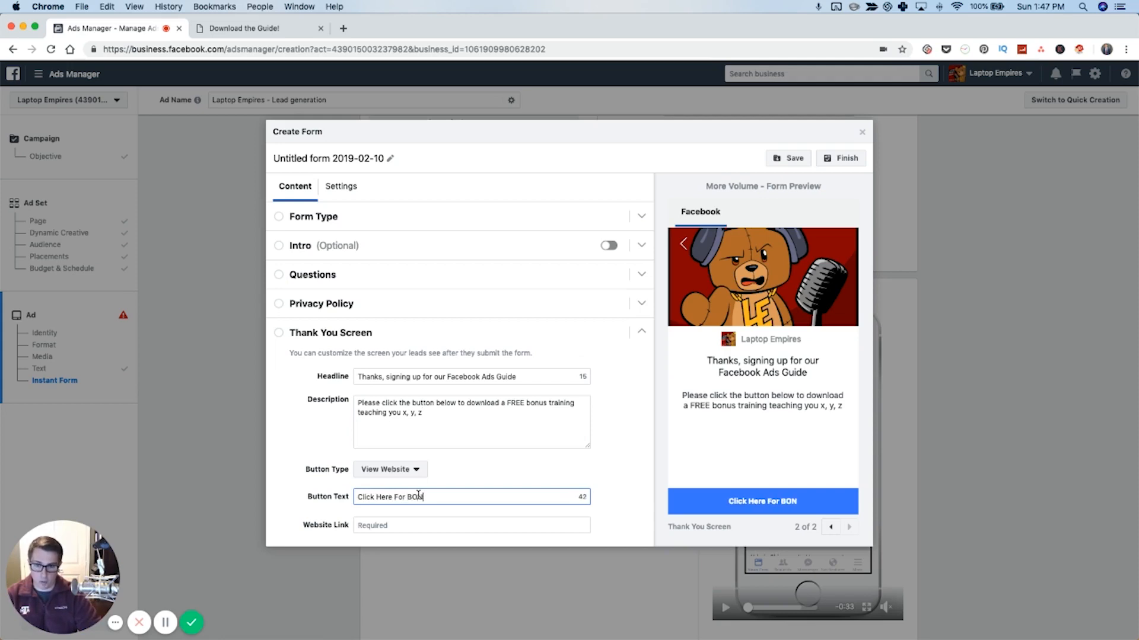
pyautogui.write('US')
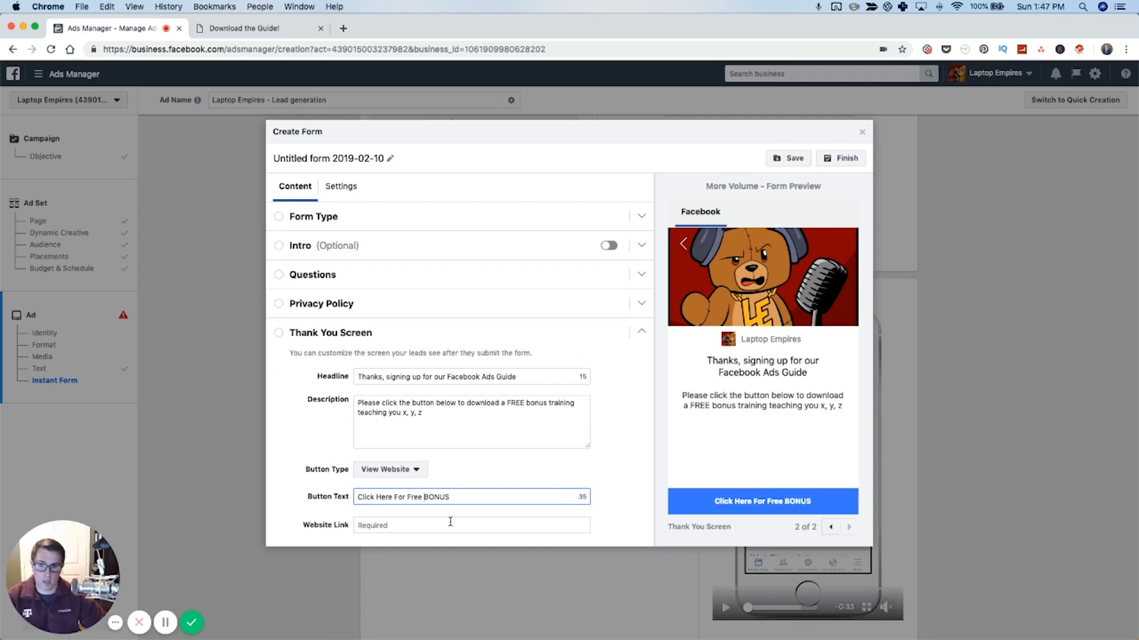
pyautogui.write('google.com/bonus')
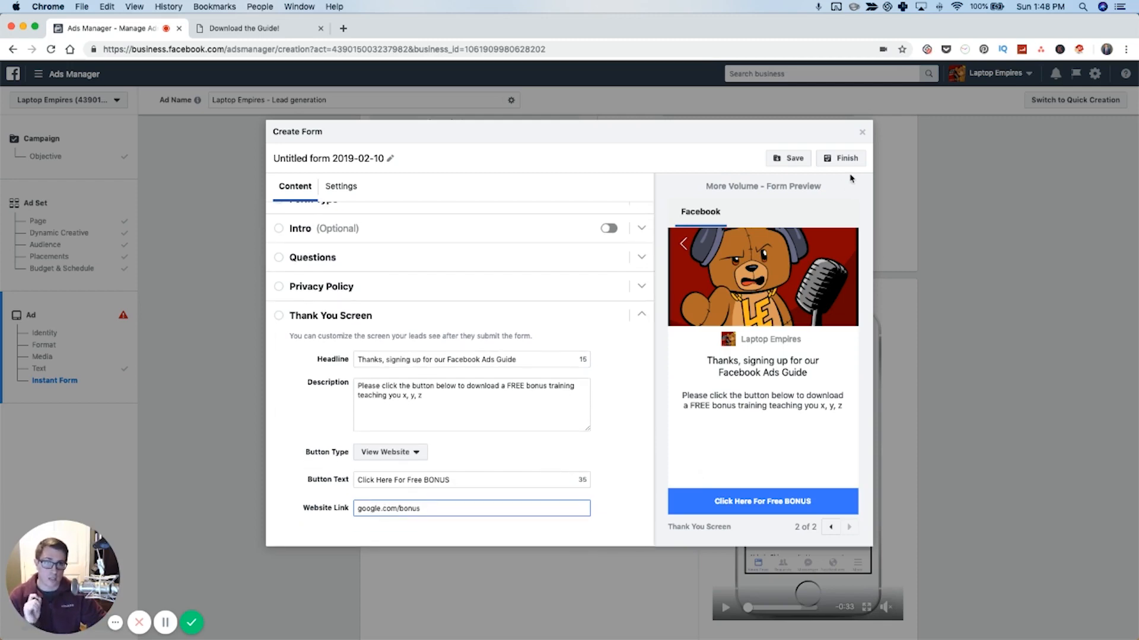
pyautogui.moveTo(841, 158)
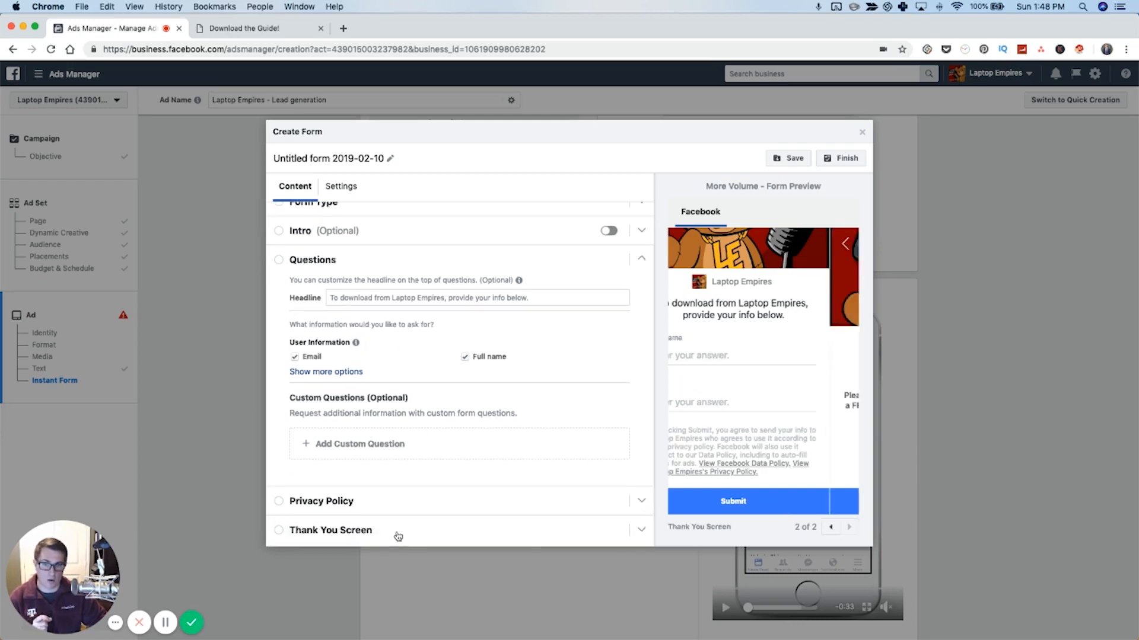
# Re-expand the Thank You Screen section after reviewing the form.
pyautogui.click(330, 531)
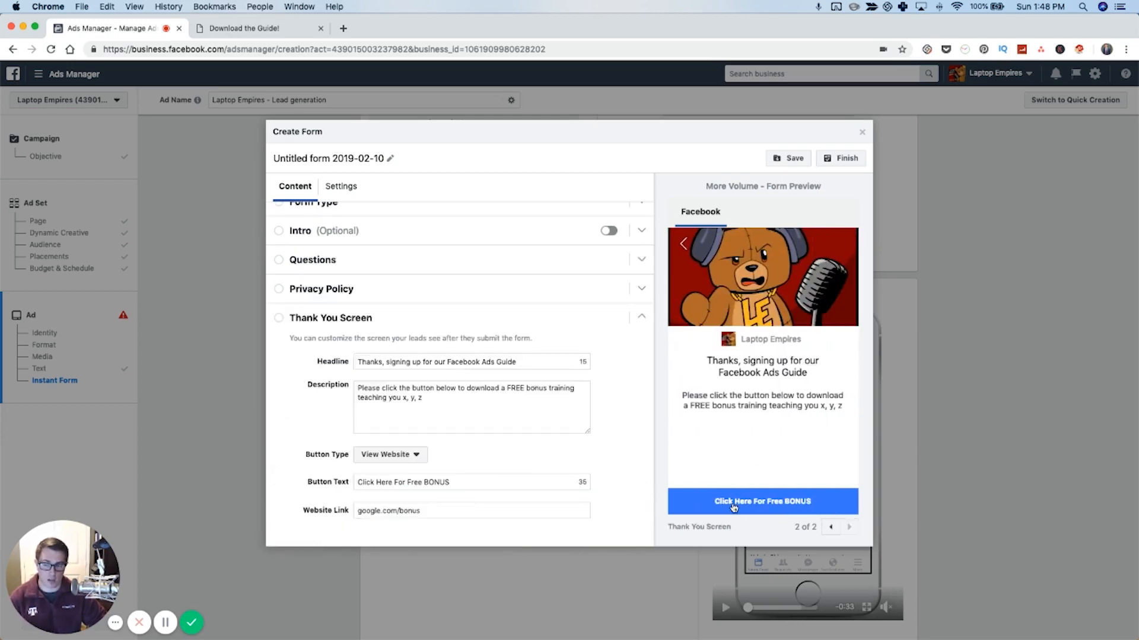
pyautogui.moveTo(581, 344)
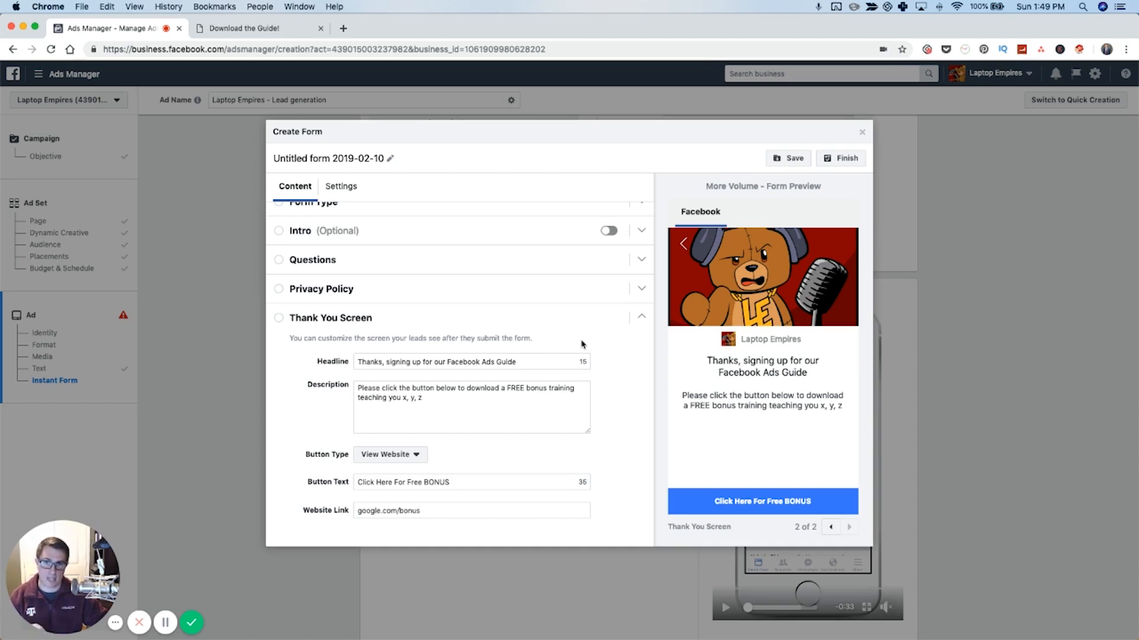
pyautogui.moveTo(601, 376)
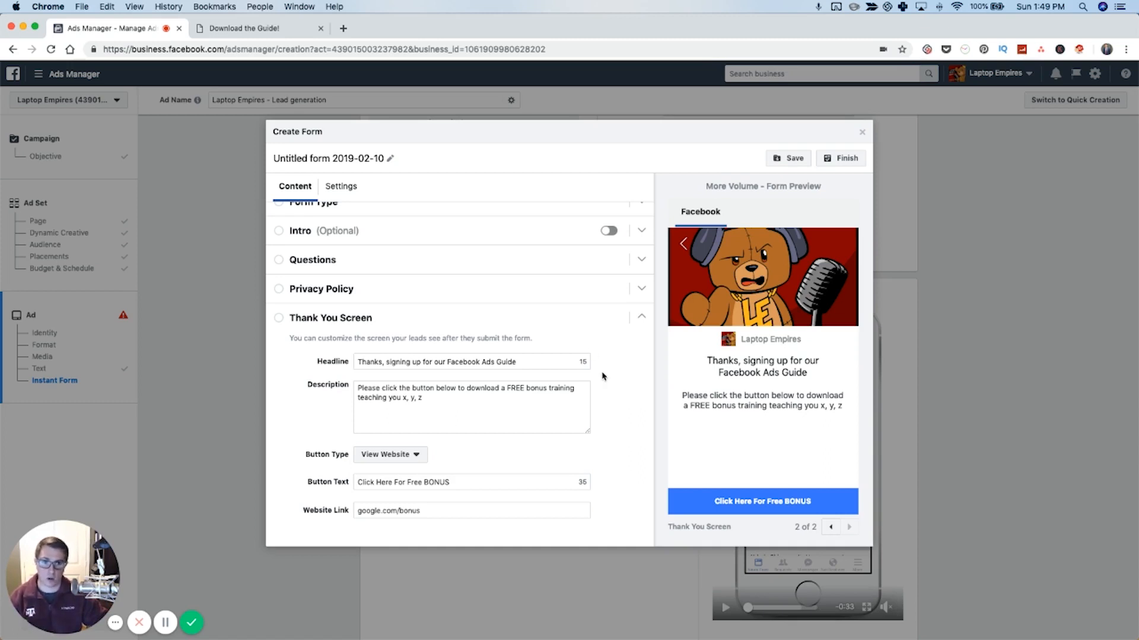